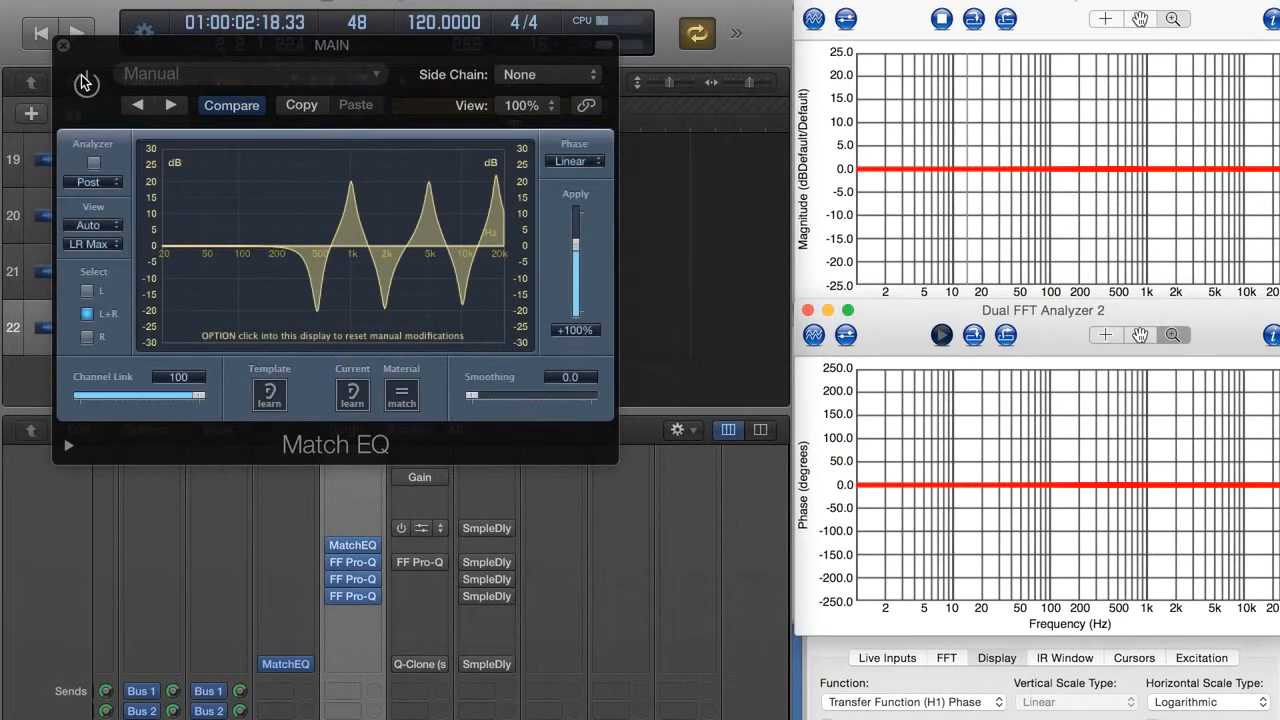
# Enable Match EQ and FF Pro-Q on MAIN to measure their combined linear-phase response
pyautogui.click(76, 33)
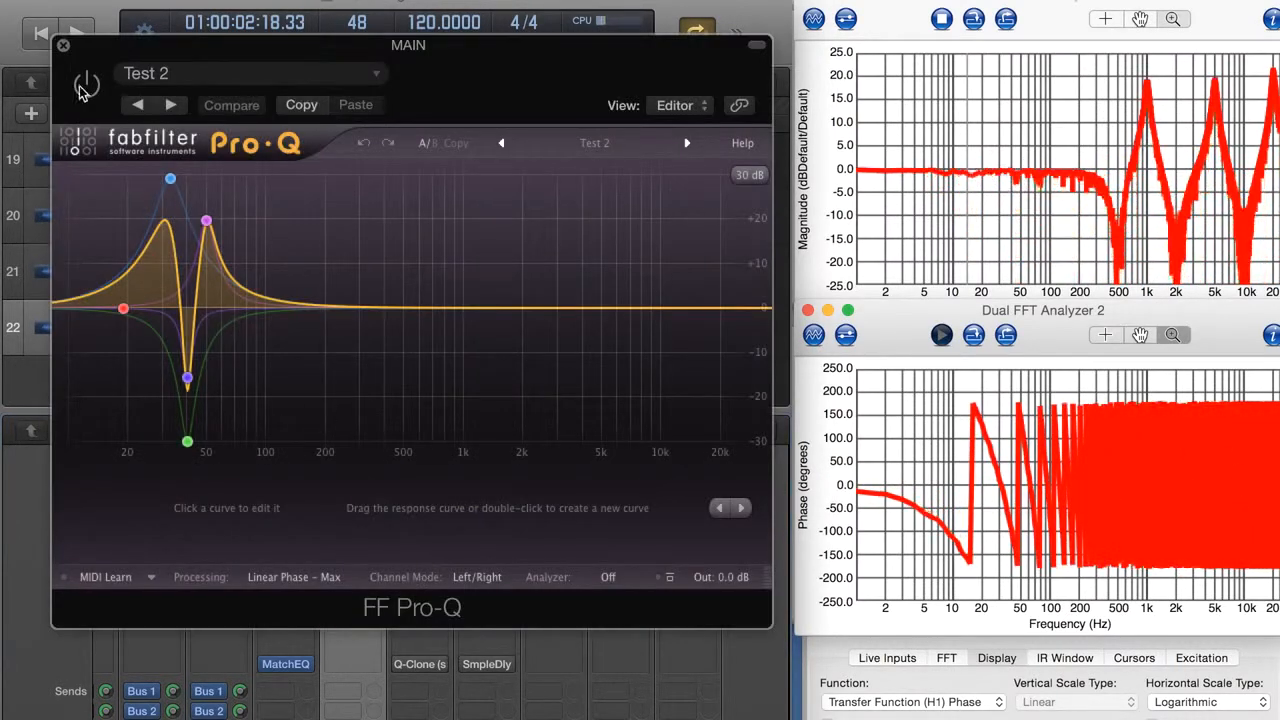
pyautogui.click(63, 45)
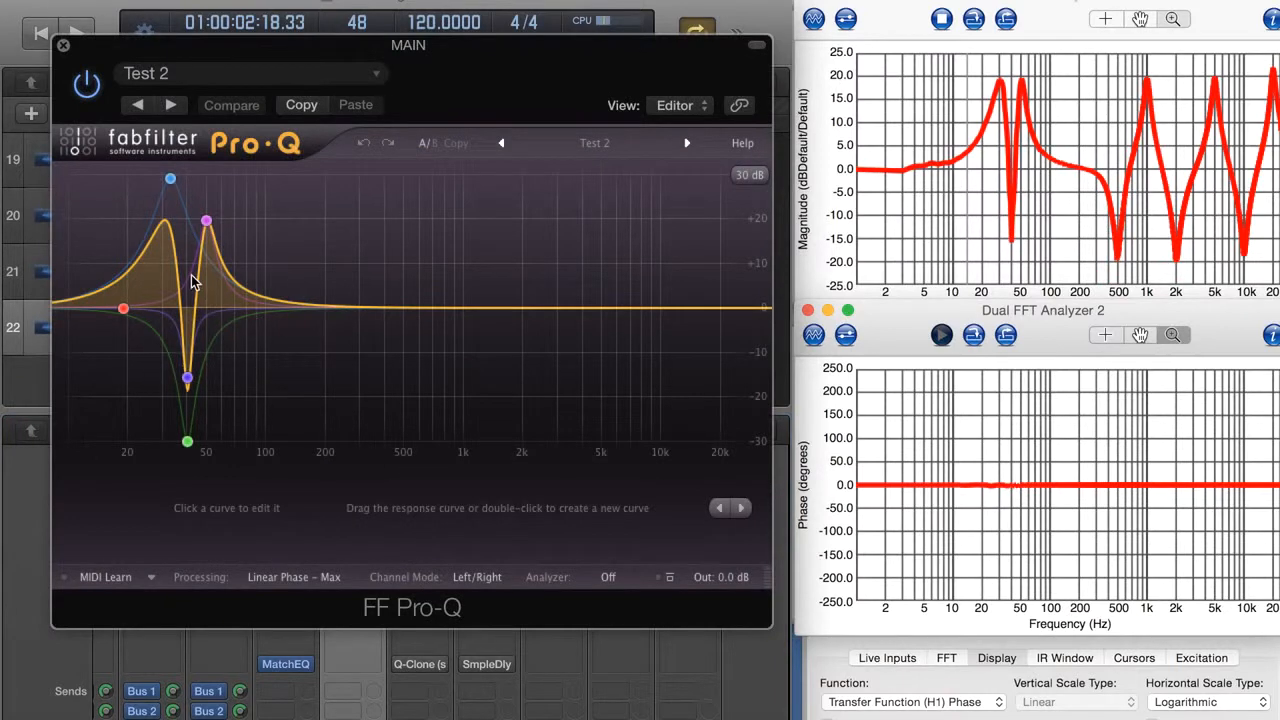
# Set MAIN's Match EQ phase mode to Minimal, Zero Latency and close its window
pyautogui.click(63, 46)
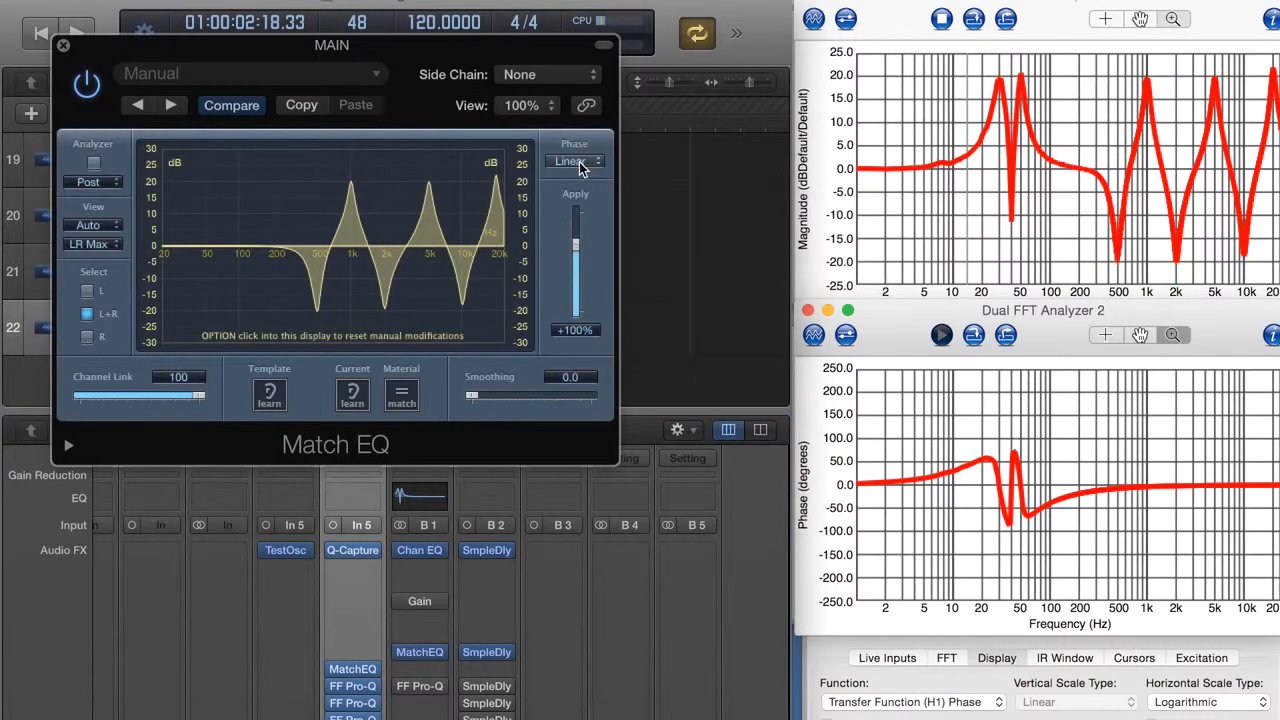
pyautogui.click(575, 161)
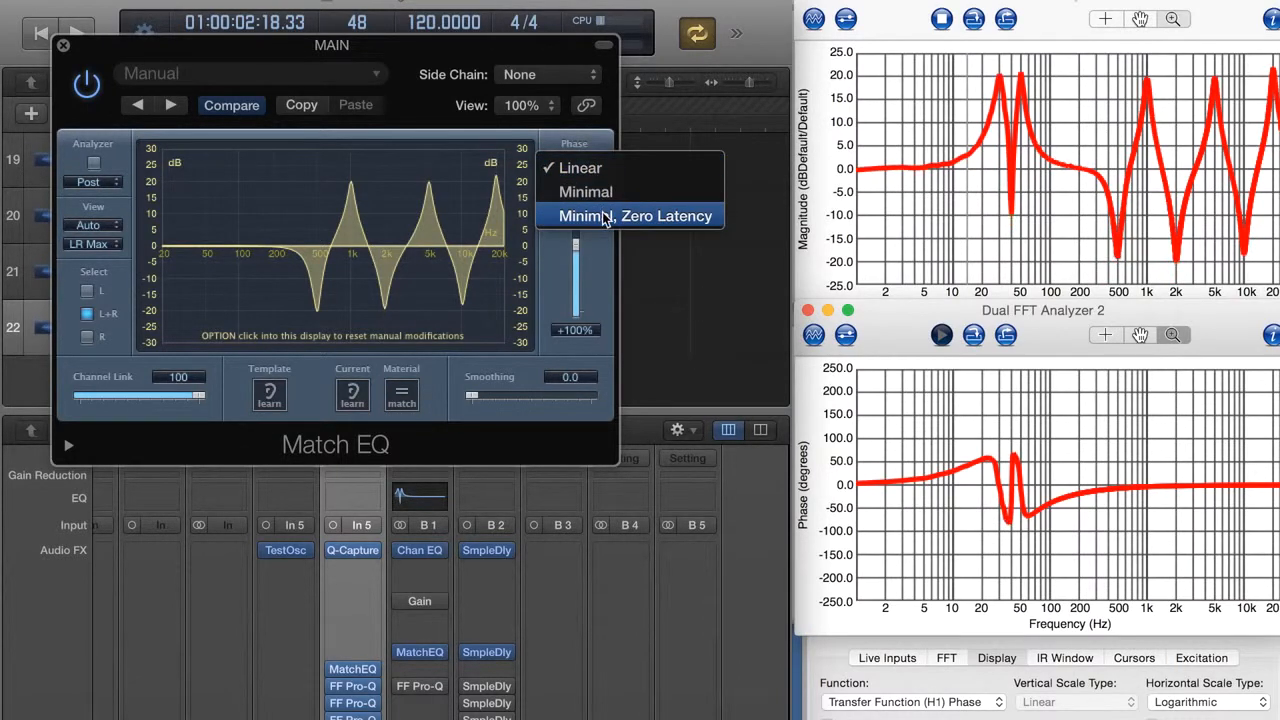
pyautogui.click(635, 216)
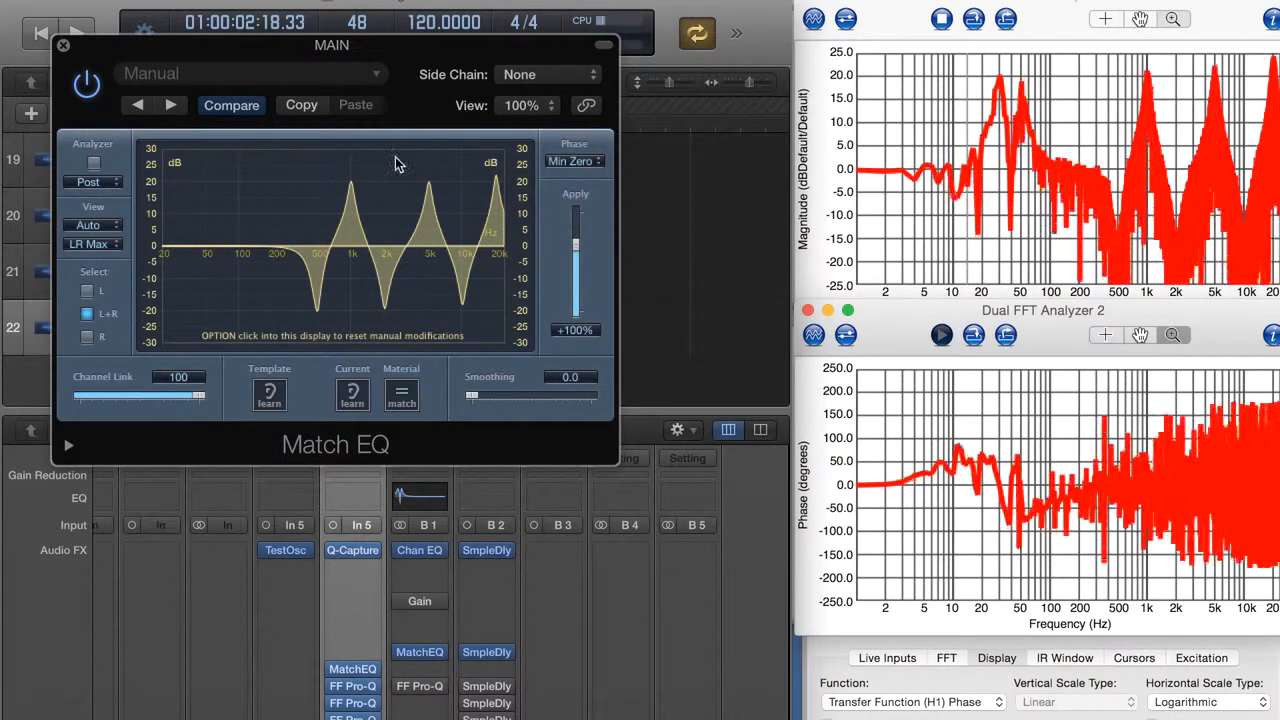
pyautogui.click(63, 46)
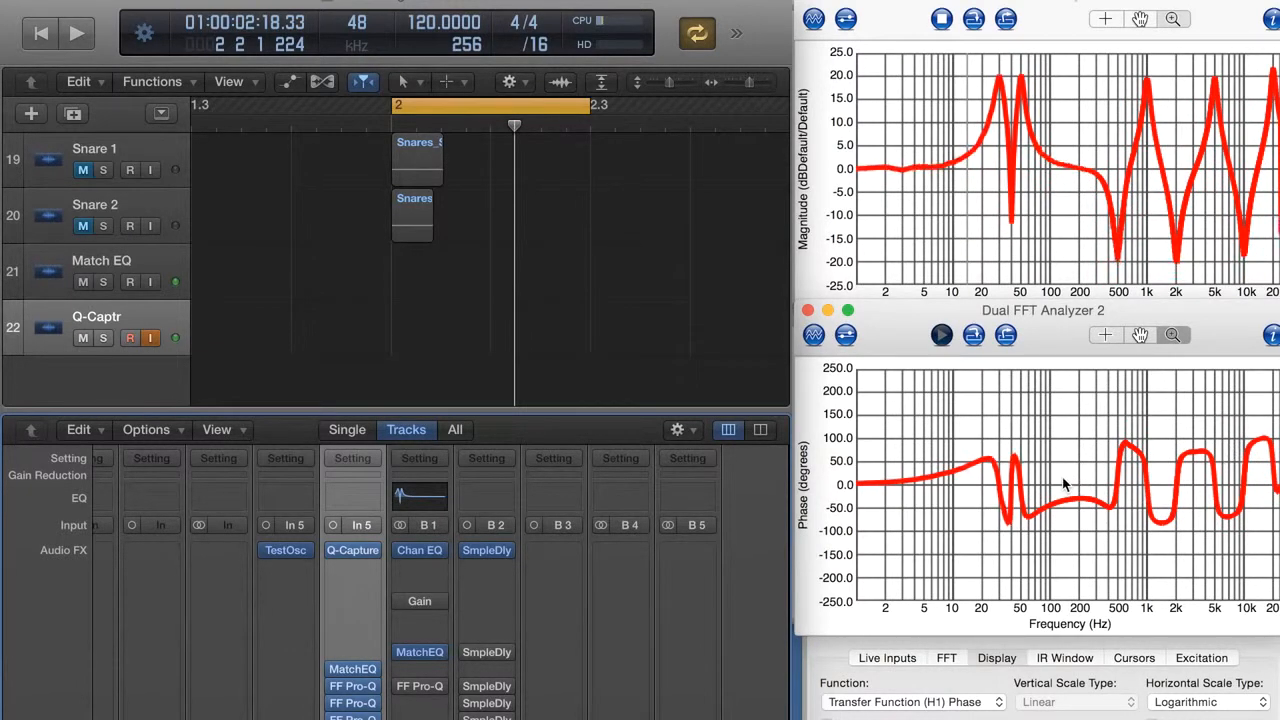
# Store the current analyzer magnitude trace as the blue reference
pyautogui.click(996, 341)
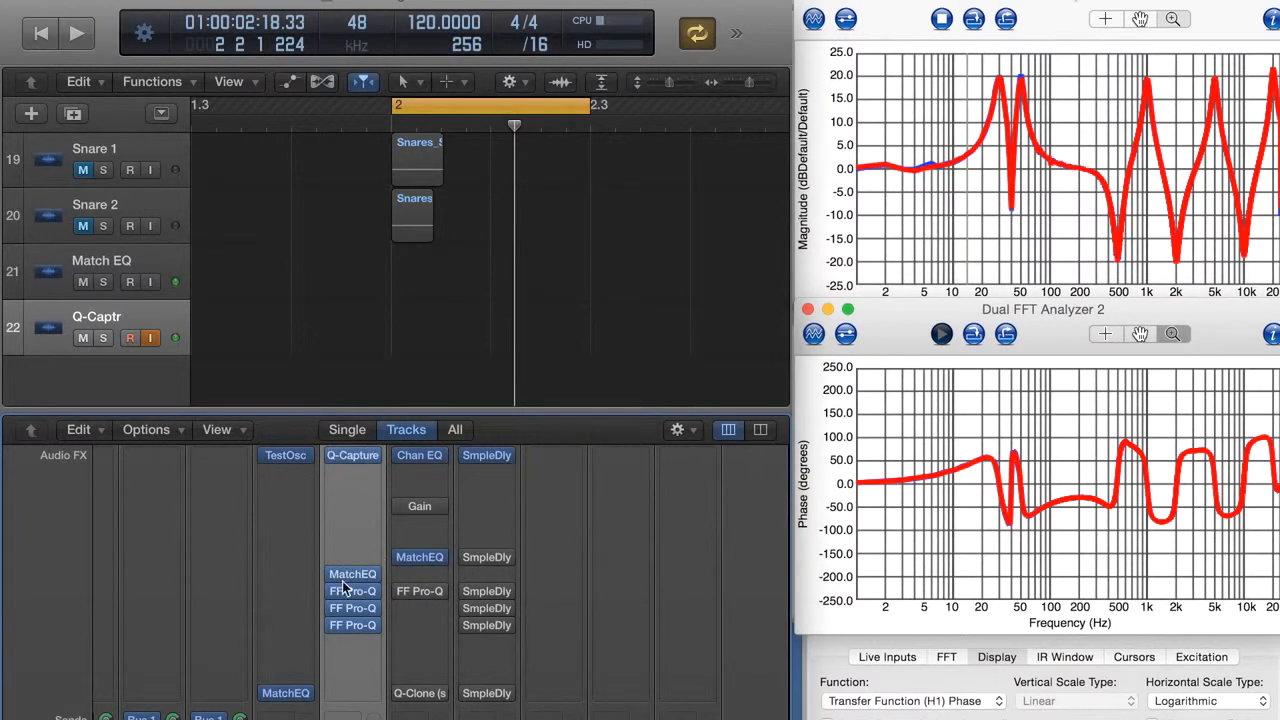
# Inspect Q-Captr's Match EQ, then bypass Channel EQ and Match EQ on B1
pyautogui.doubleClick(352, 573)
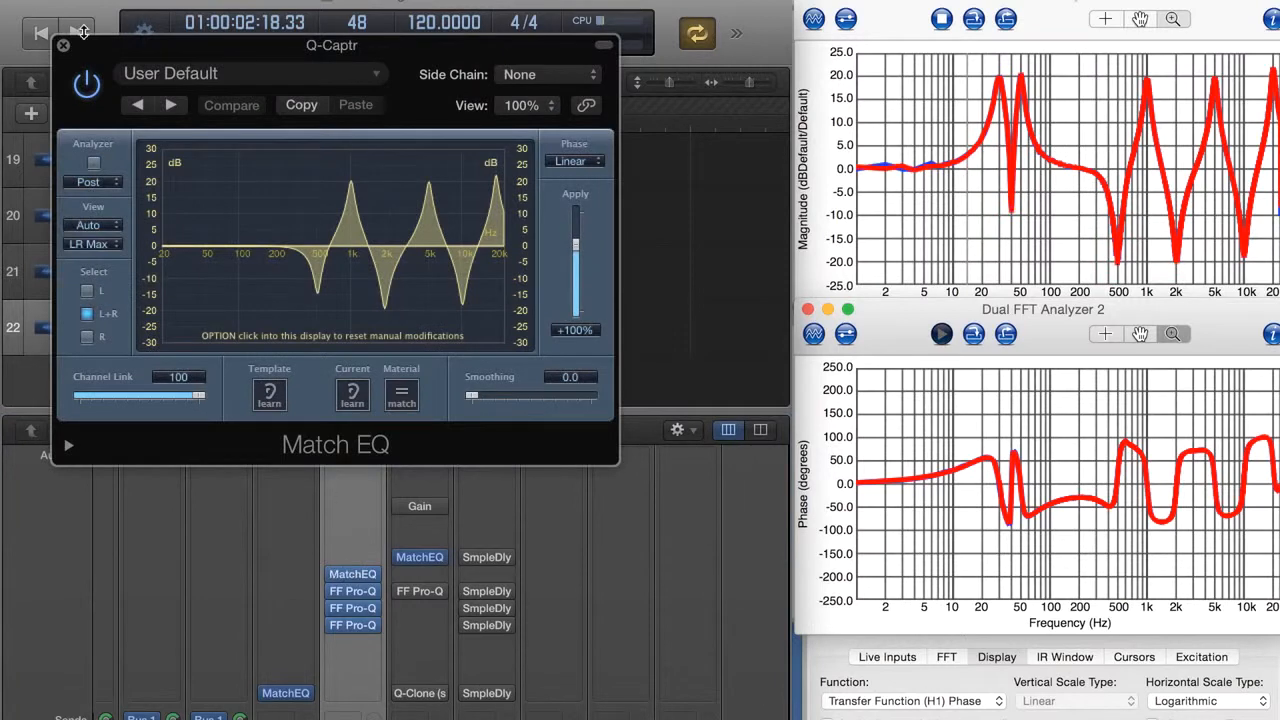
pyautogui.click(63, 46)
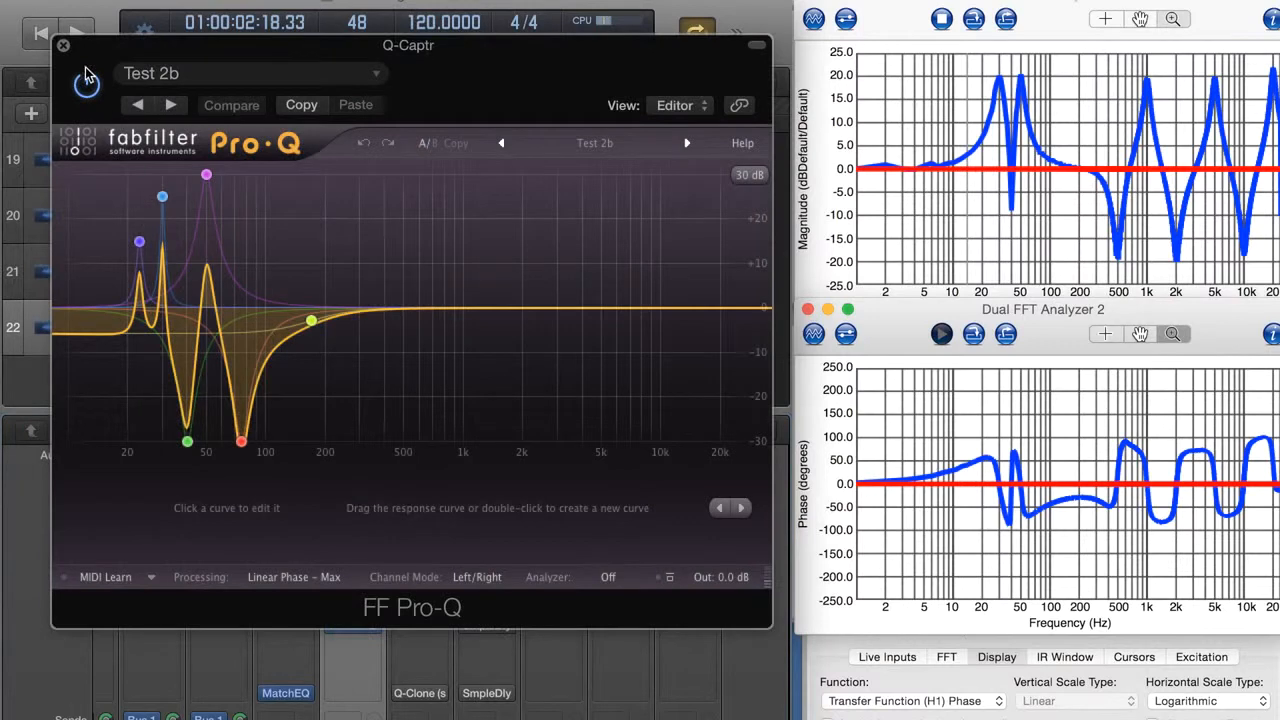
pyautogui.click(63, 46)
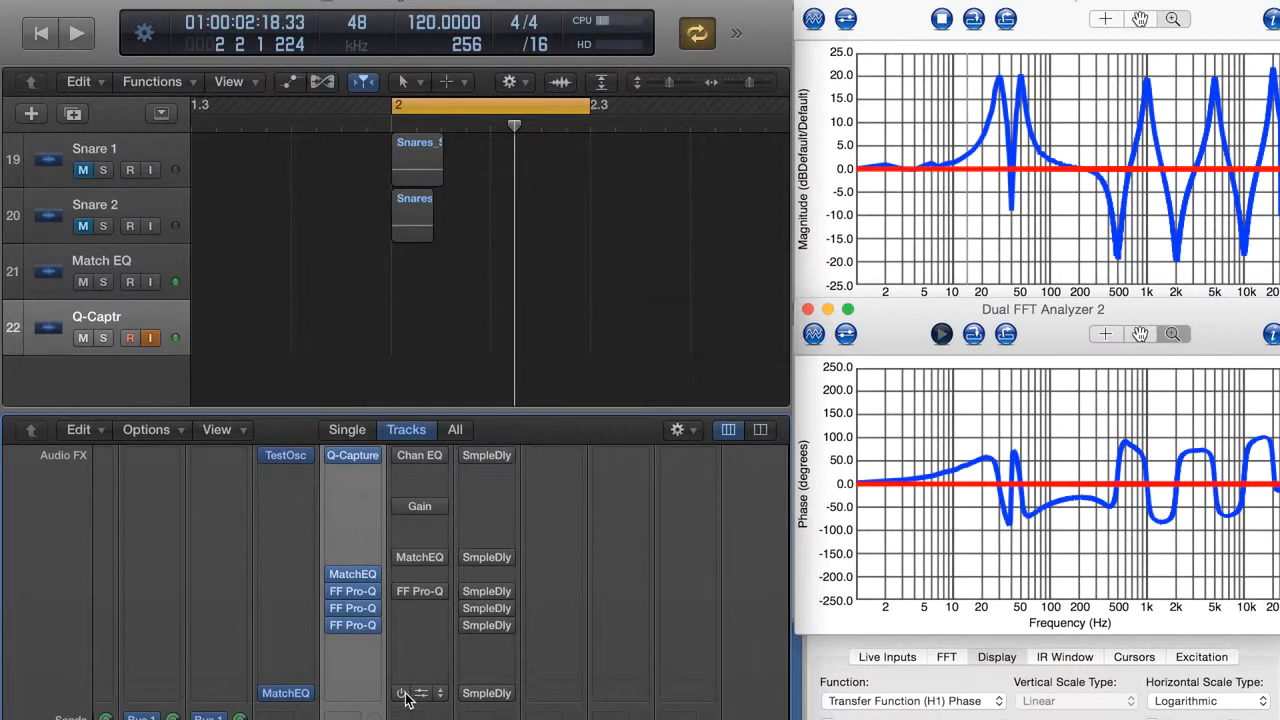
# Enable Q-Clone on B1 and compare its trace against the stored reference
pyautogui.click(407, 693)
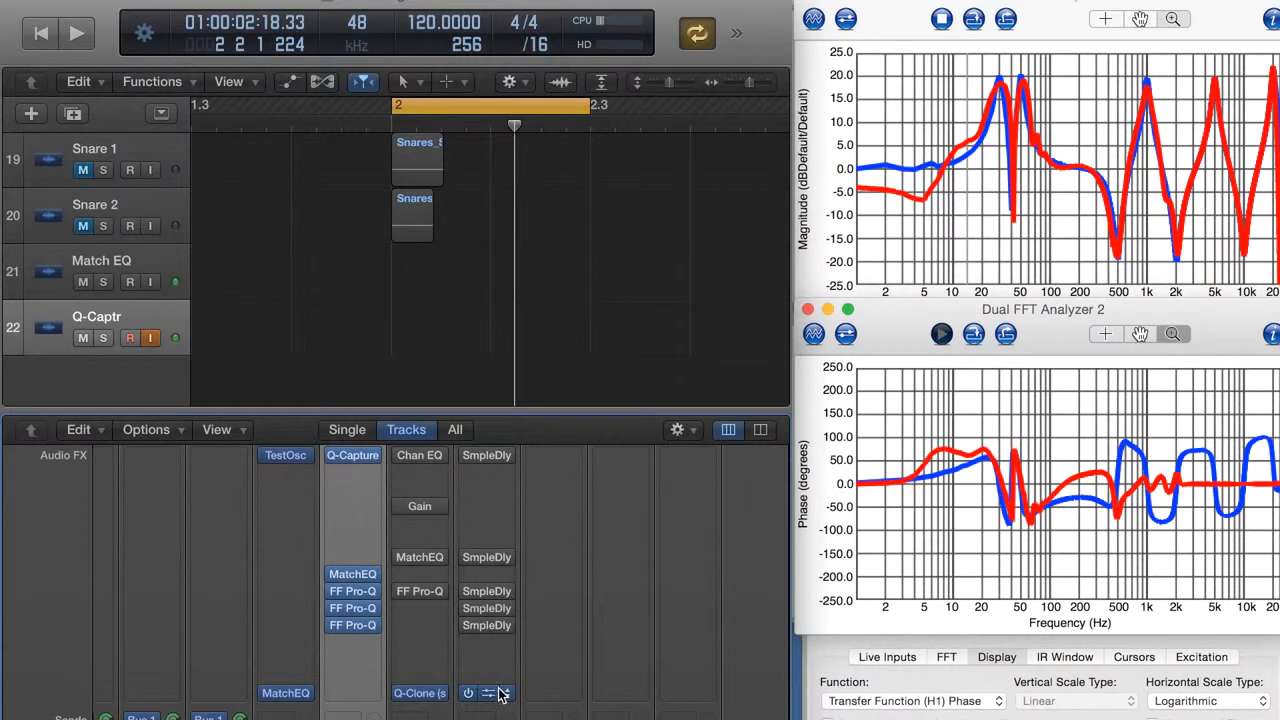
pyautogui.click(486, 693)
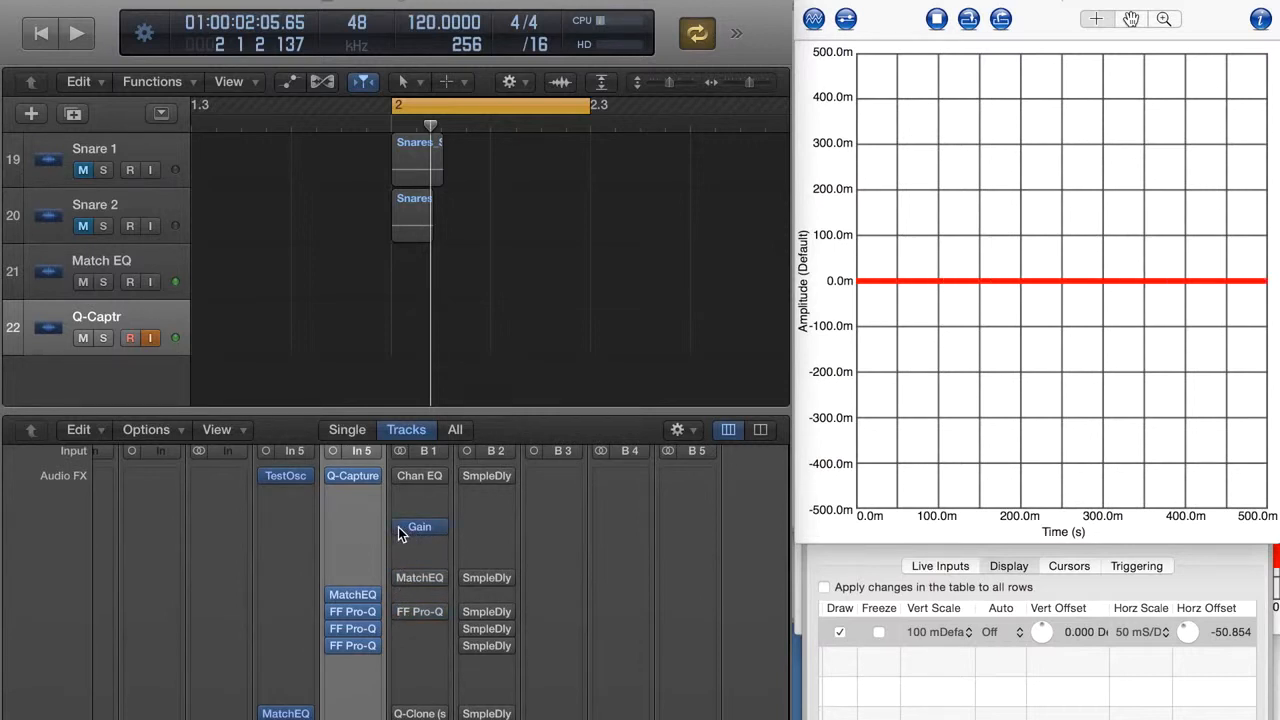
pyautogui.moveTo(428, 532)
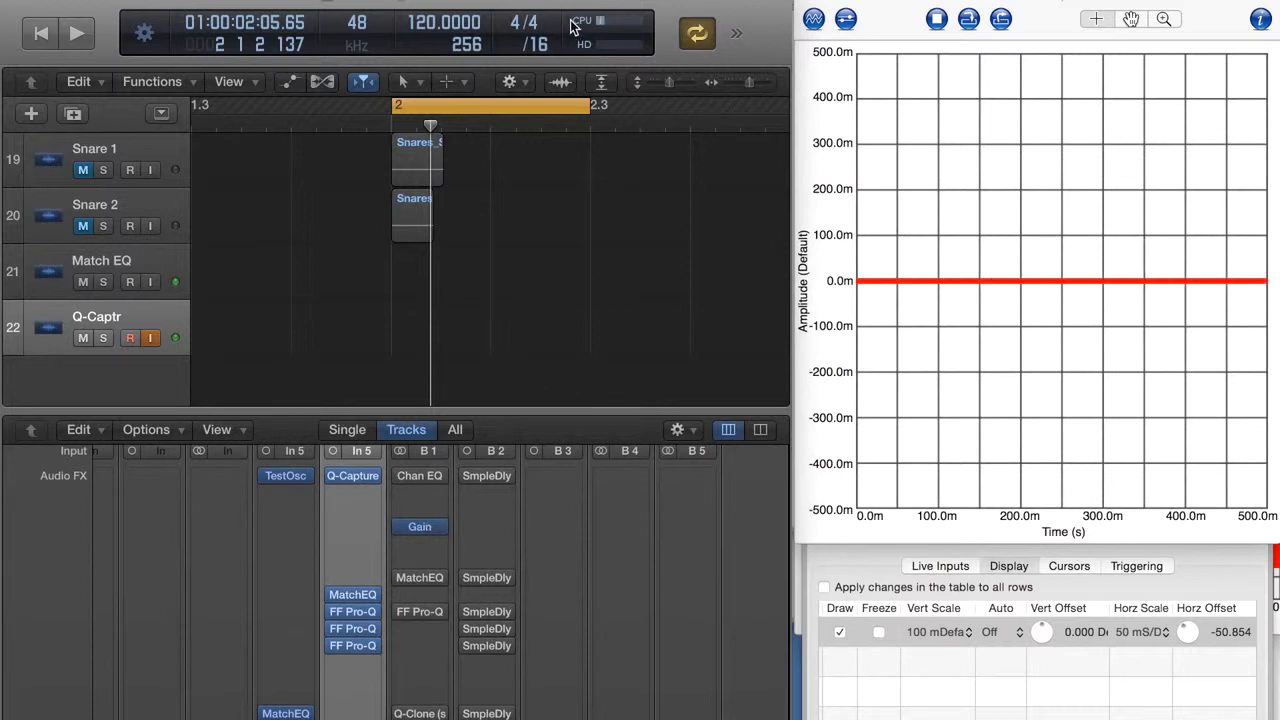
# Start playback to capture the impulse response in the analyzer scope
pyautogui.click(76, 33)
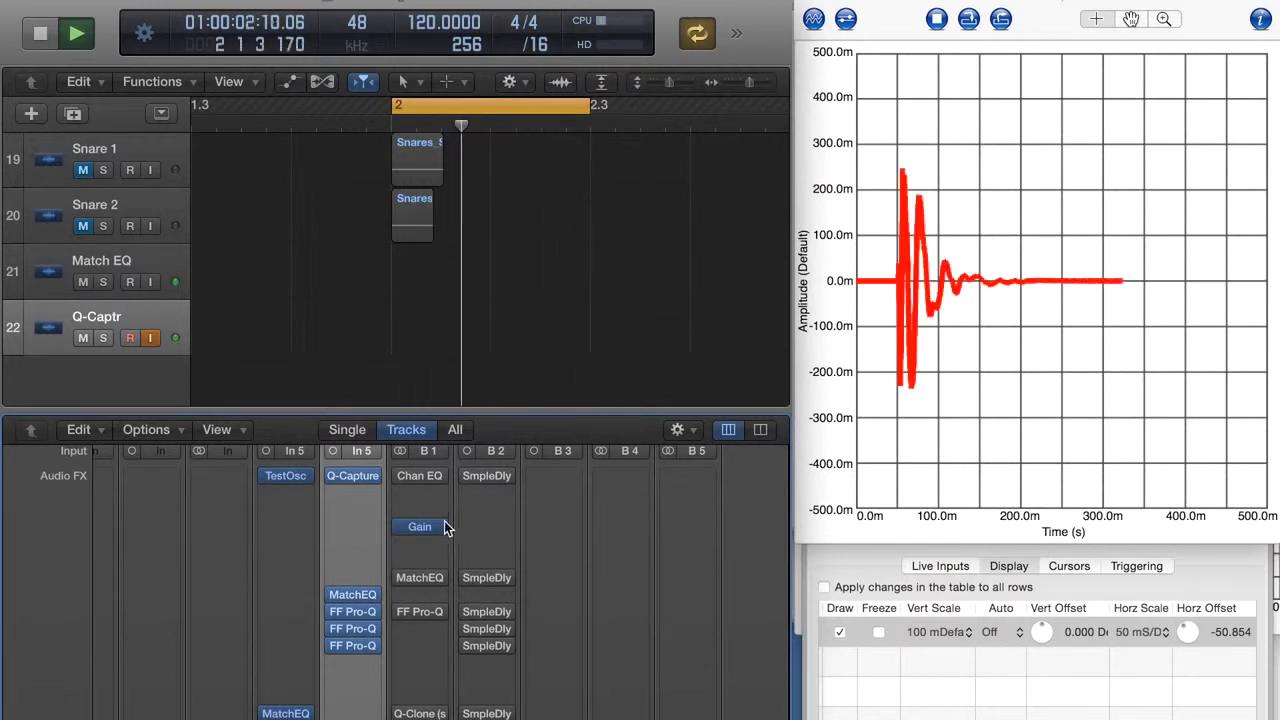
# Stop playback and set B1's Match EQ phase mode to Minimal, Zero Latency
pyautogui.click(41, 33)
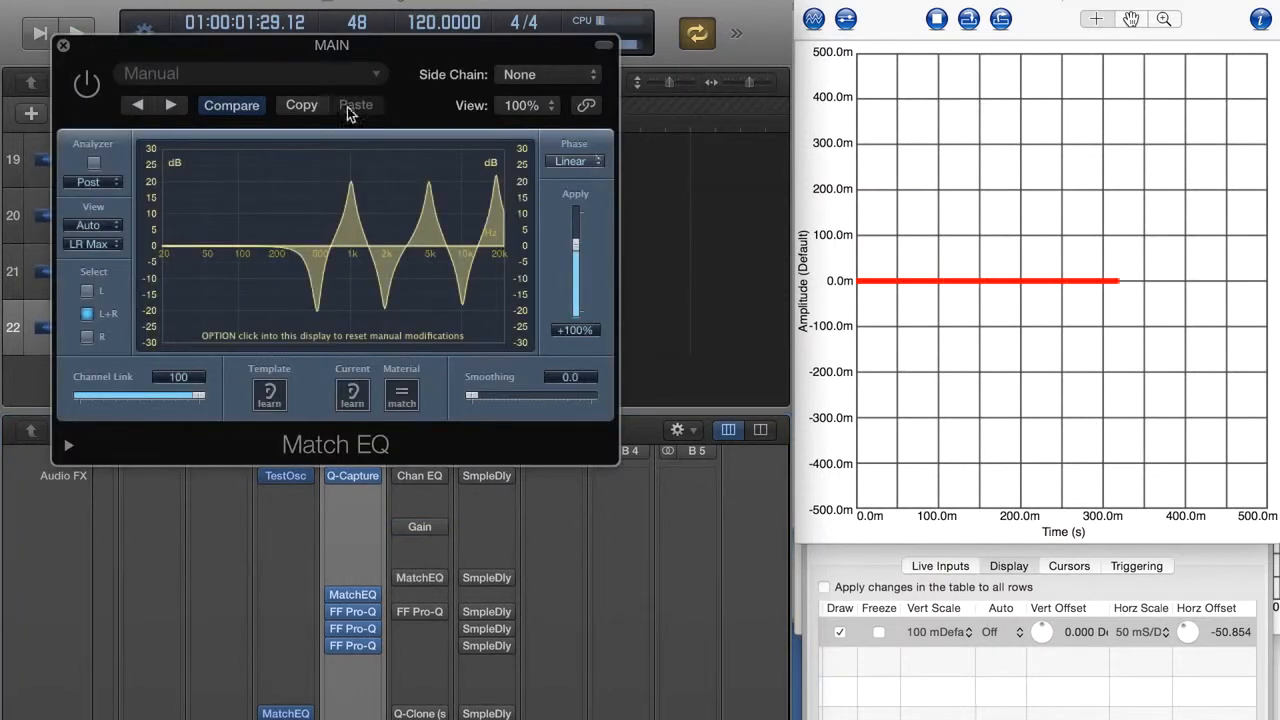
pyautogui.click(63, 46)
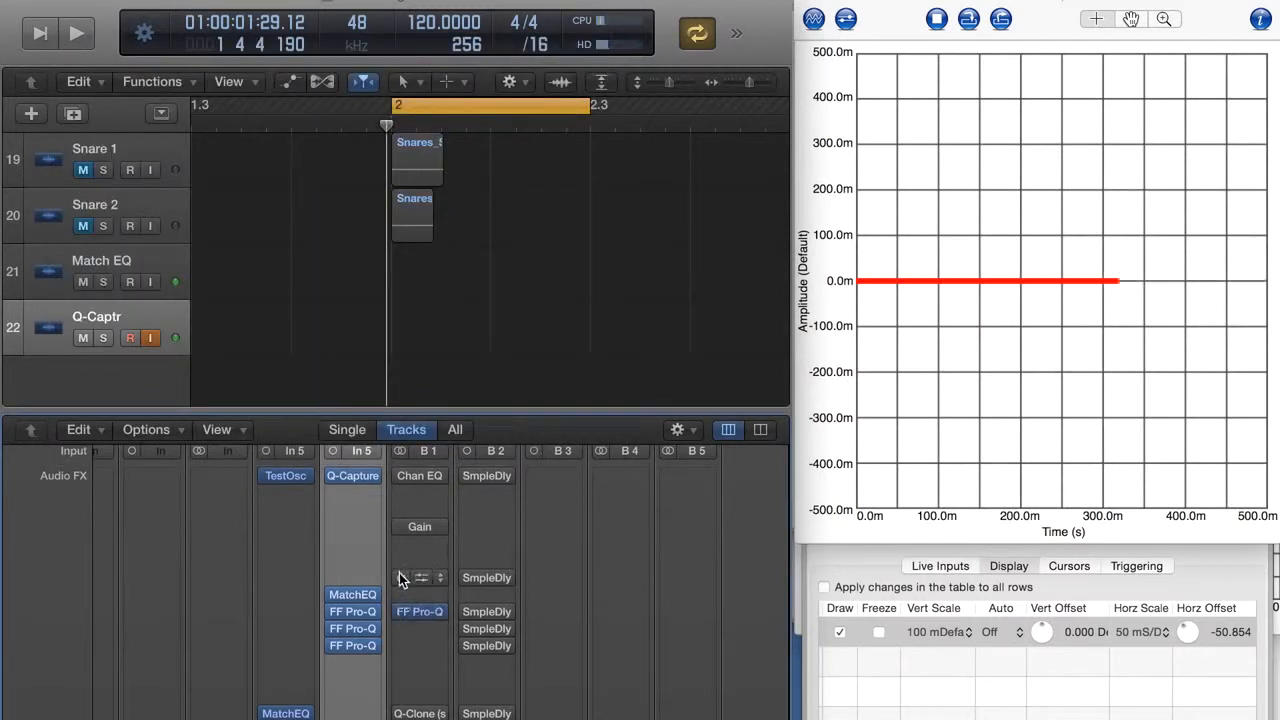
pyautogui.click(76, 33)
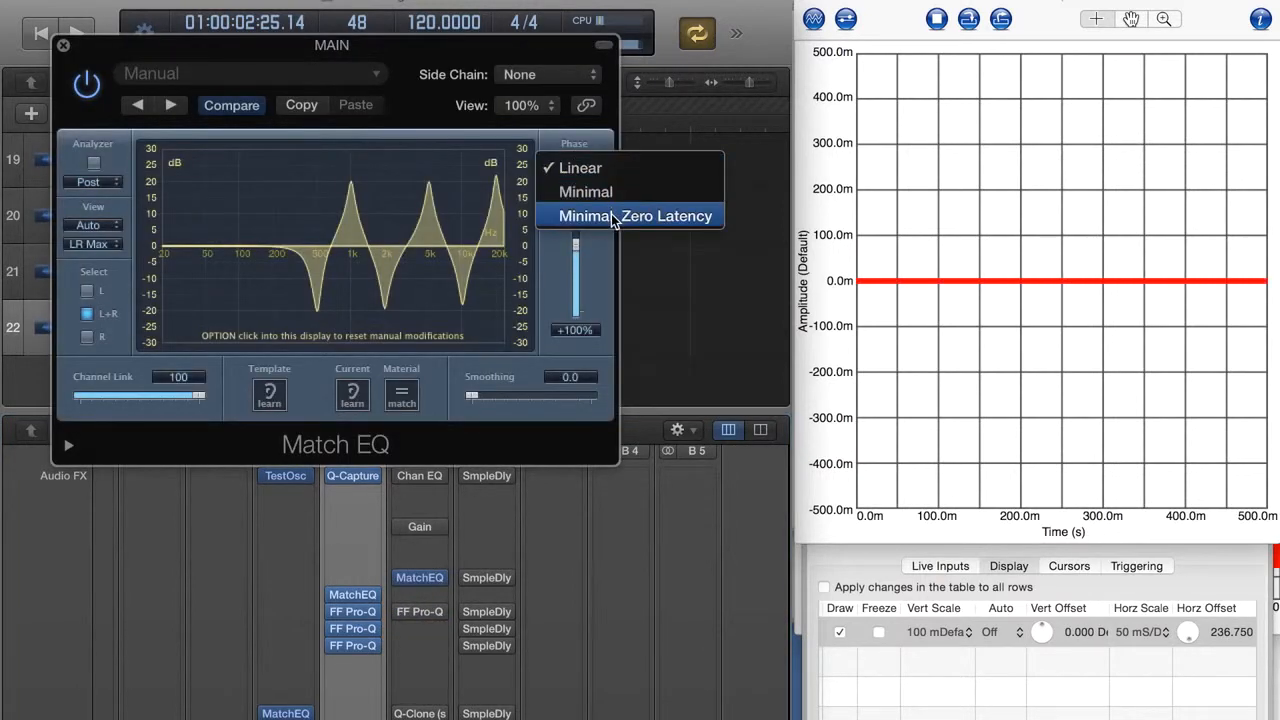
pyautogui.click(635, 216)
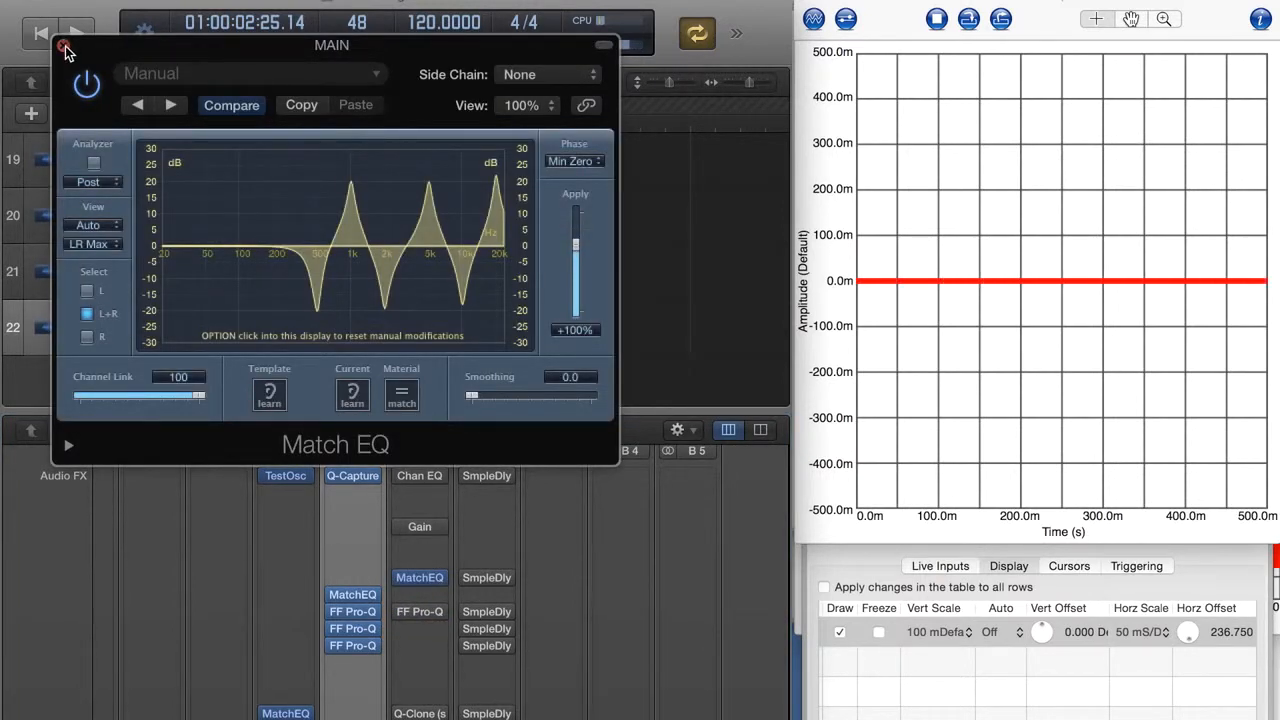
pyautogui.click(65, 50)
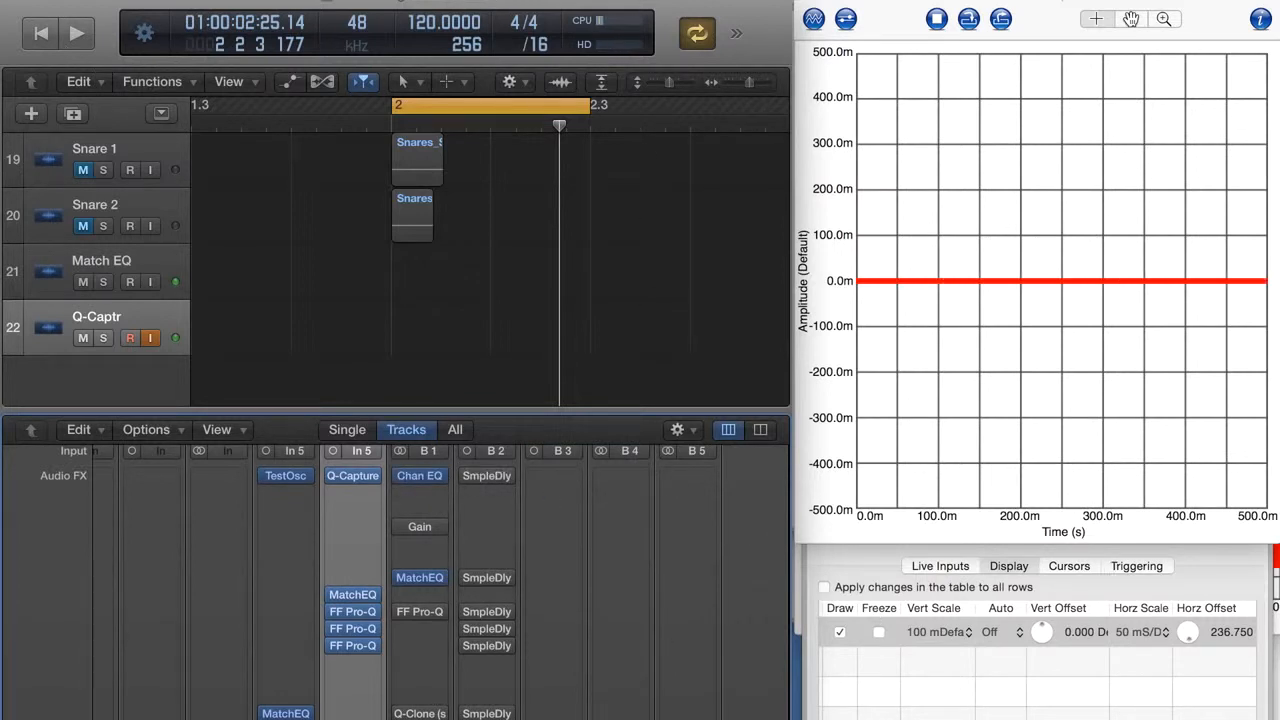
pyautogui.click(76, 33)
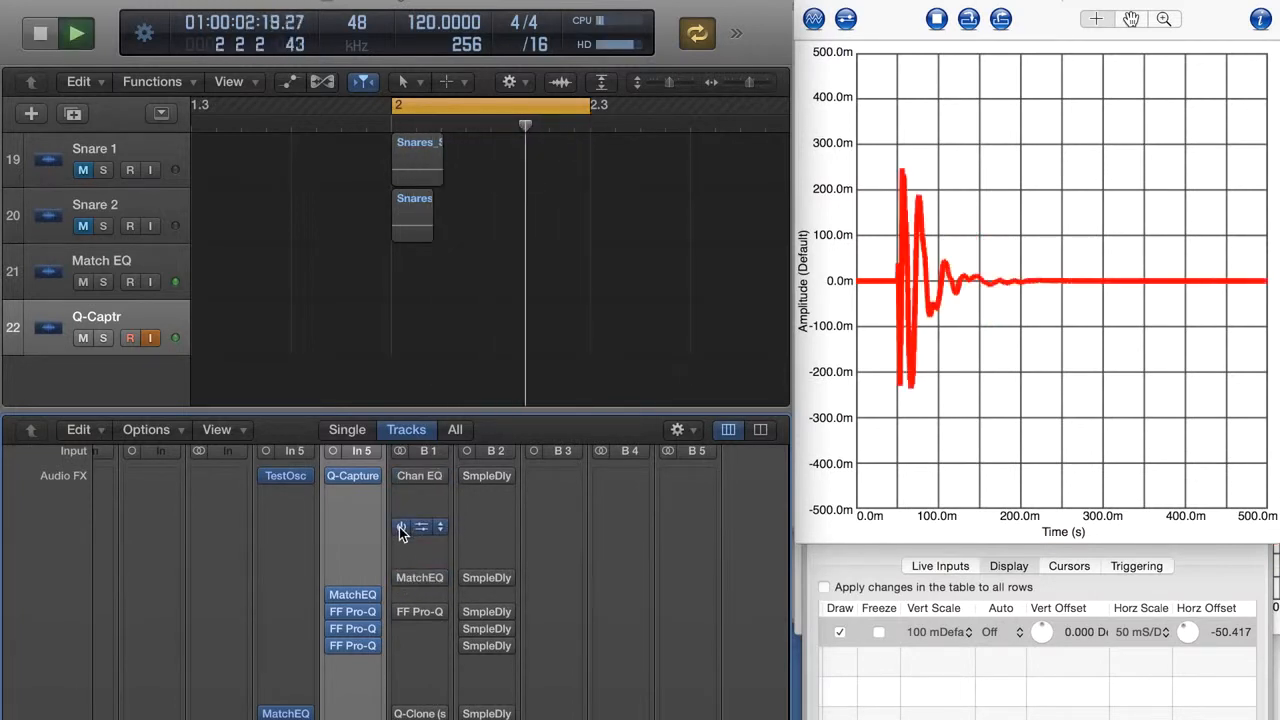
# Toggle B1's Gain, Match EQ and Q-Clone plugins while watching the impulse response
pyautogui.click(40, 33)
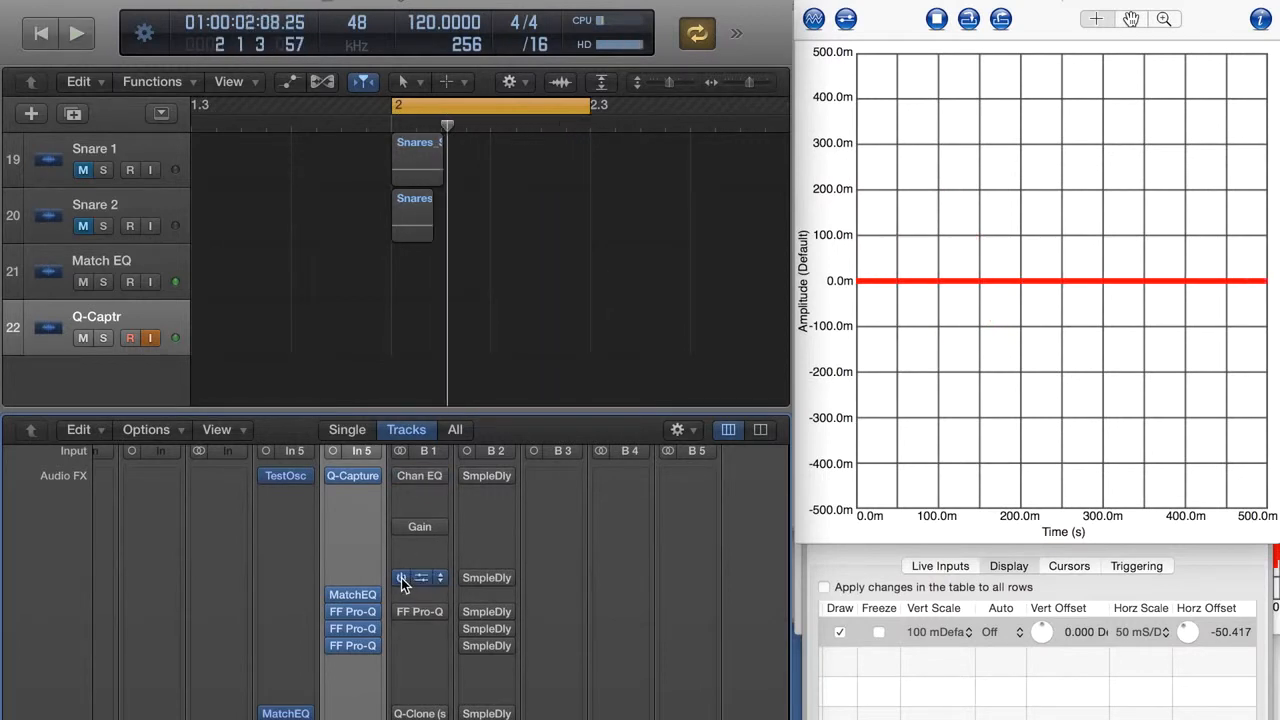
pyautogui.click(76, 33)
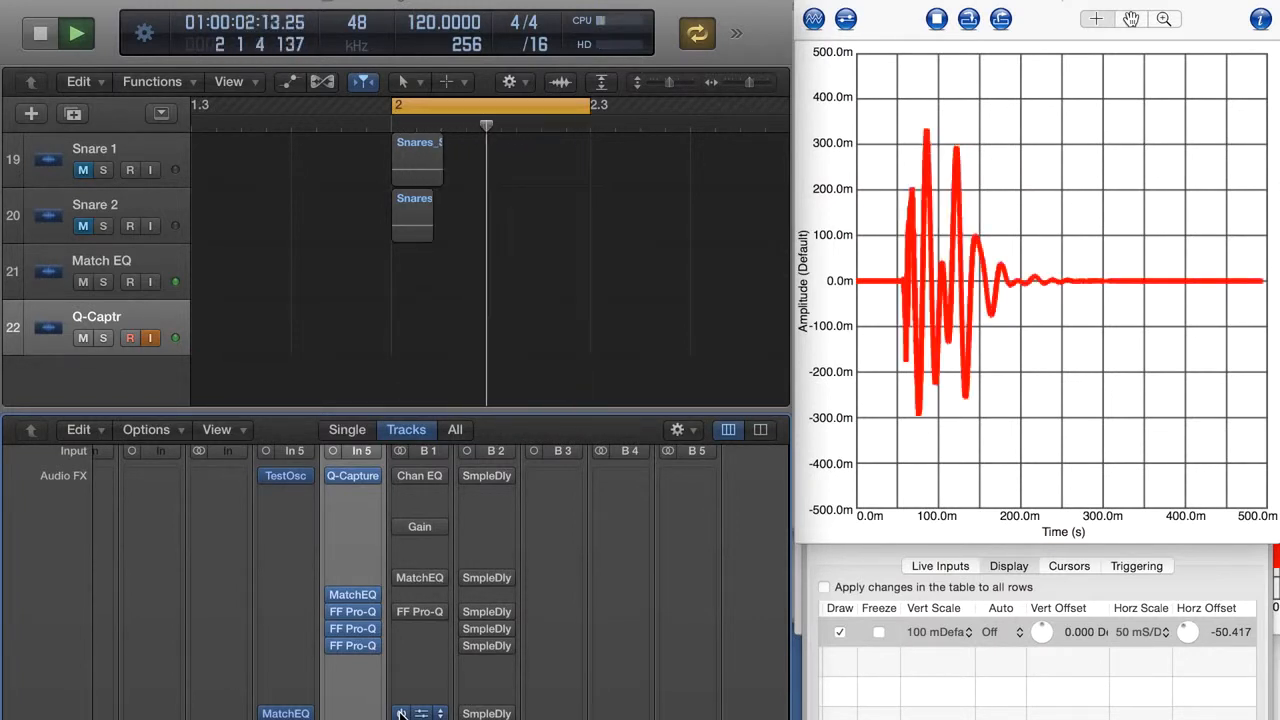
pyautogui.click(40, 33)
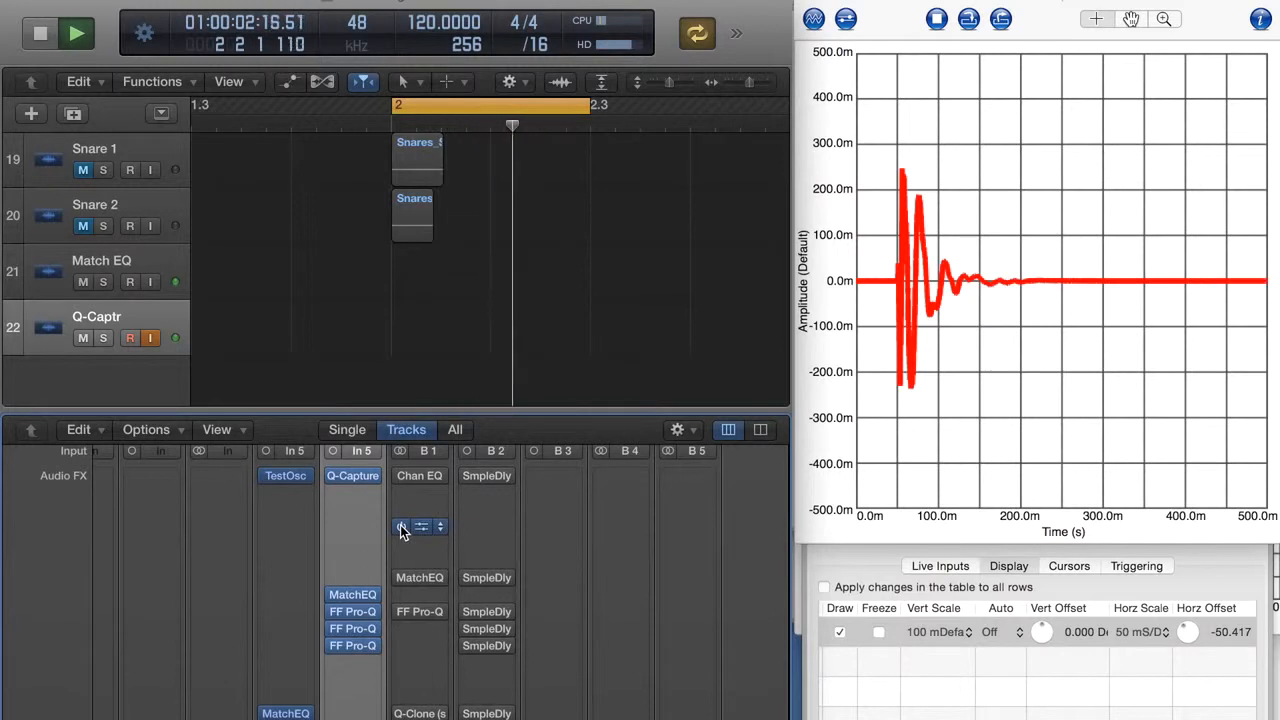
pyautogui.click(41, 33)
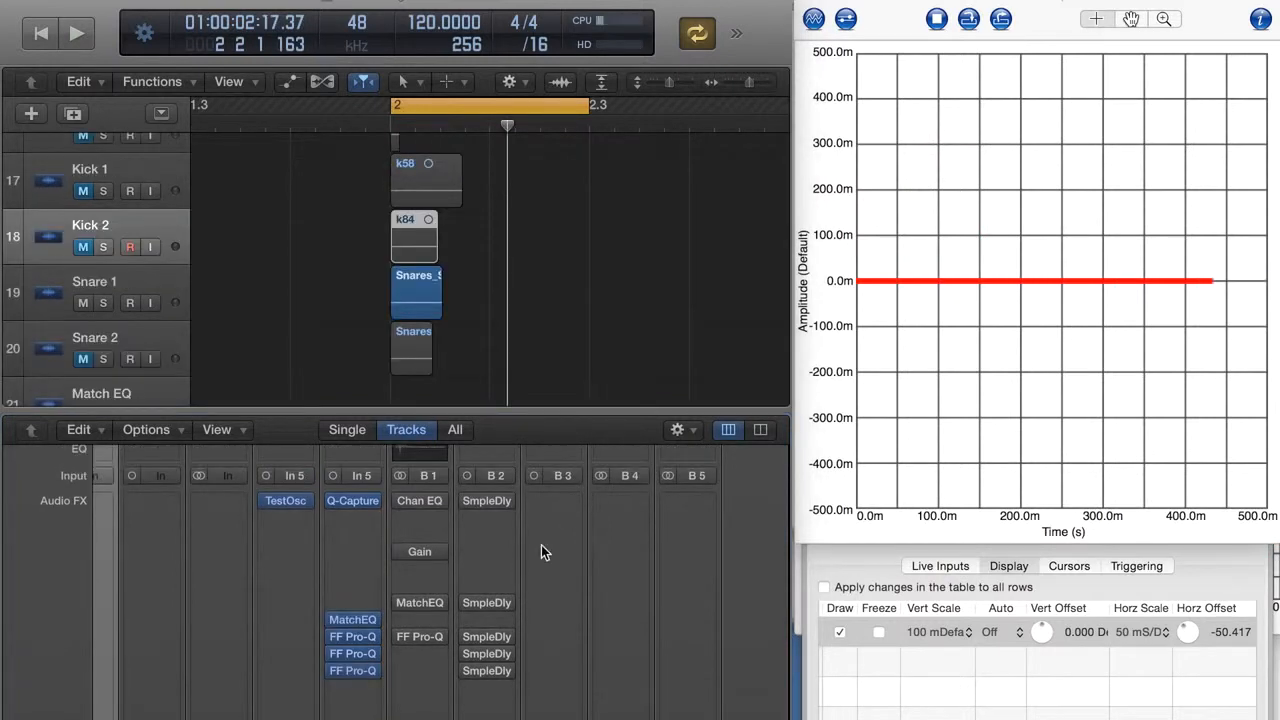
pyautogui.moveTo(419, 551)
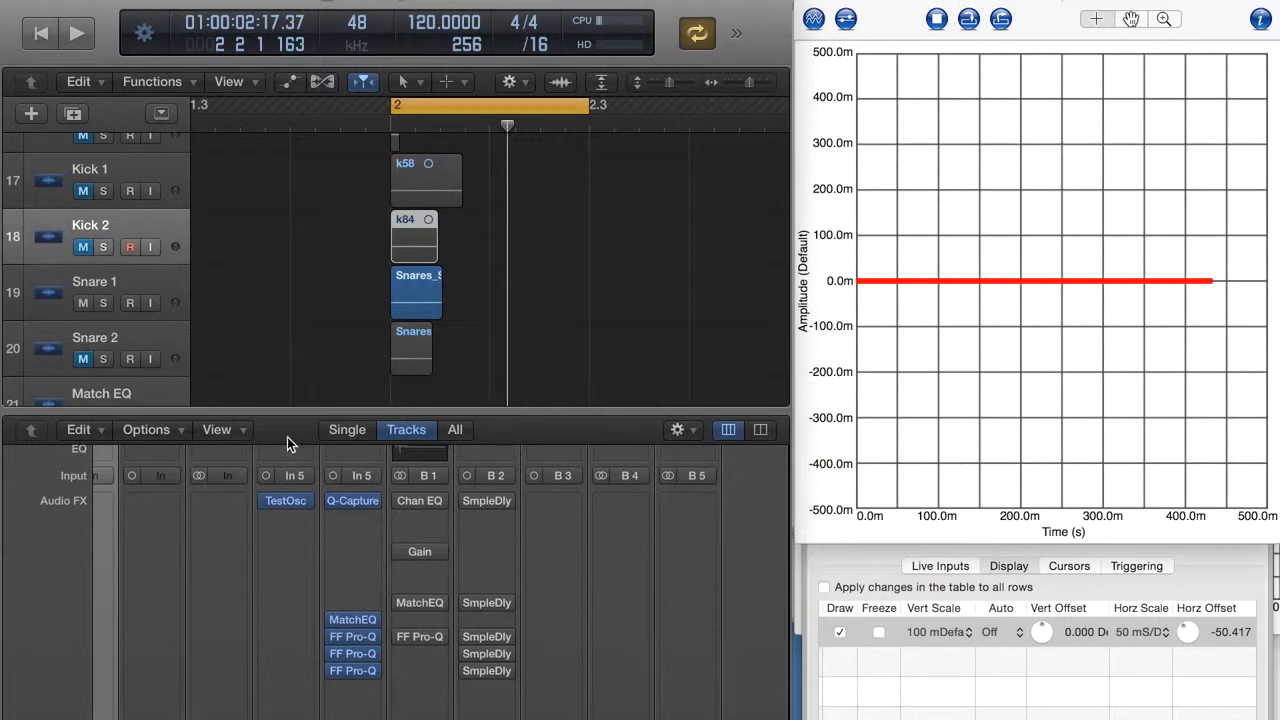
# Play the snare to view its decaying burst in the analyzer
pyautogui.click(76, 33)
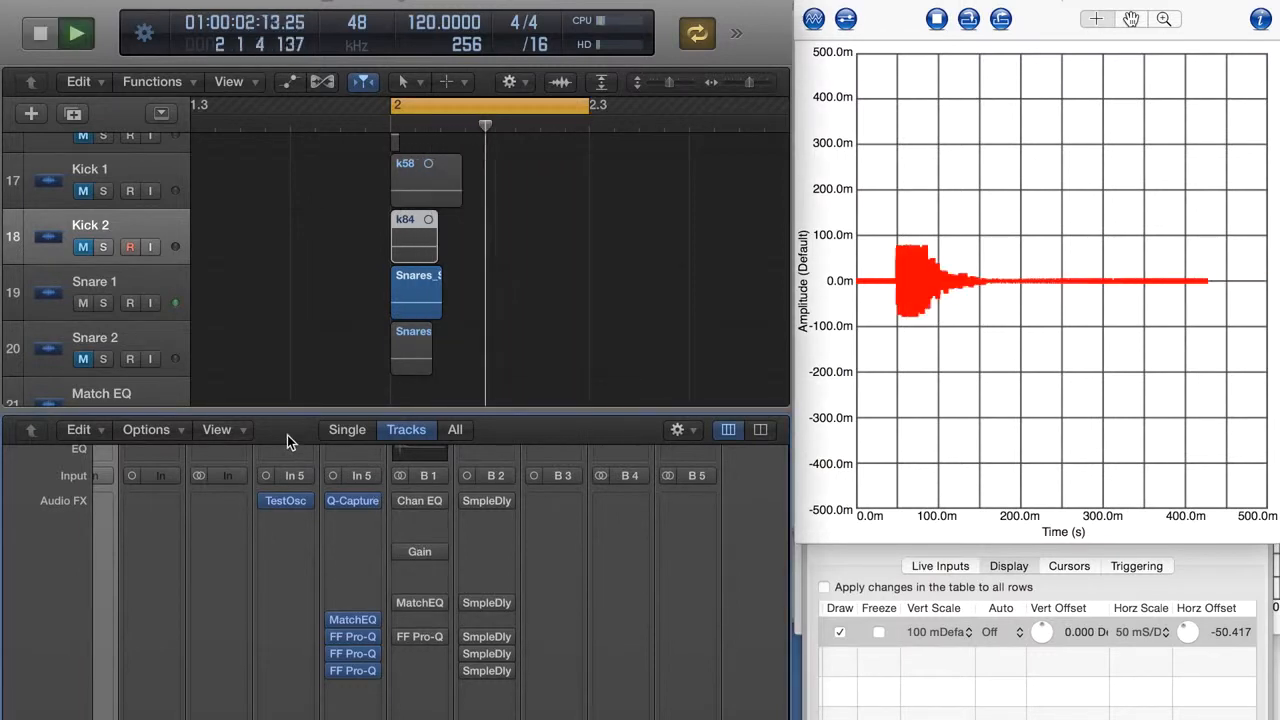
pyautogui.moveTo(405, 555)
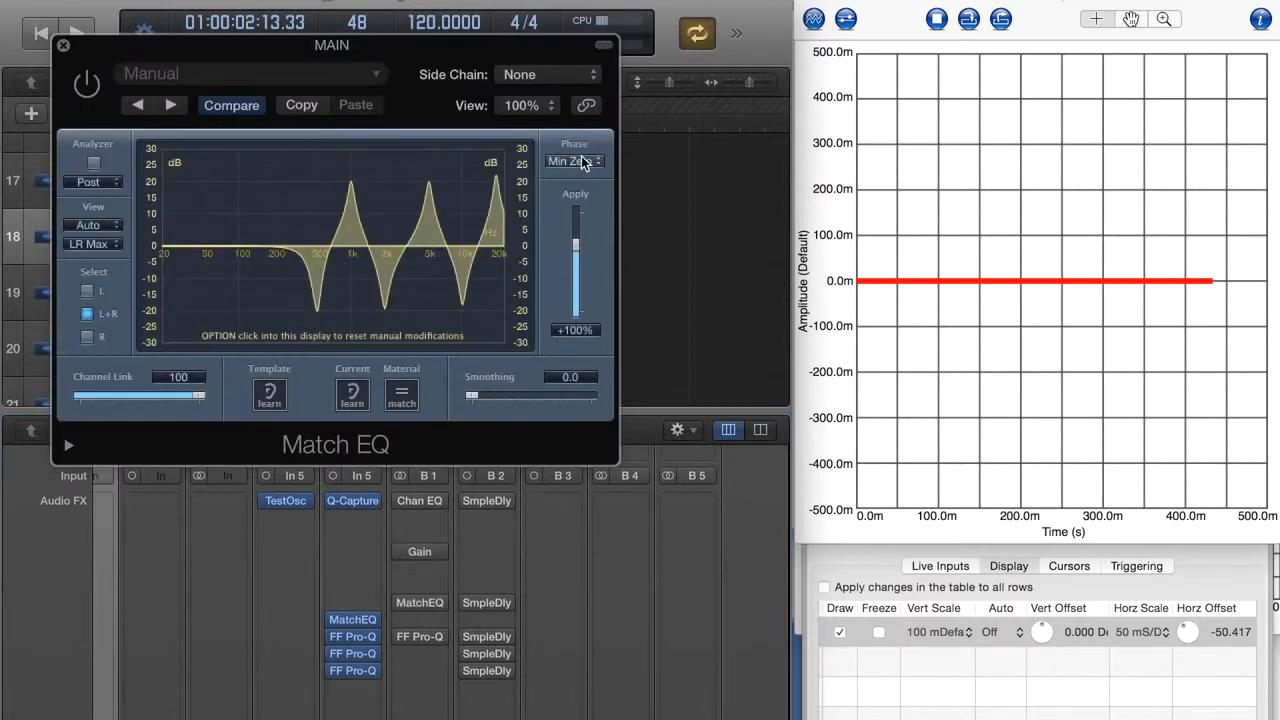
# Check the Match EQ phase mode on B1 and switch Match EQ back on
pyautogui.click(575, 161)
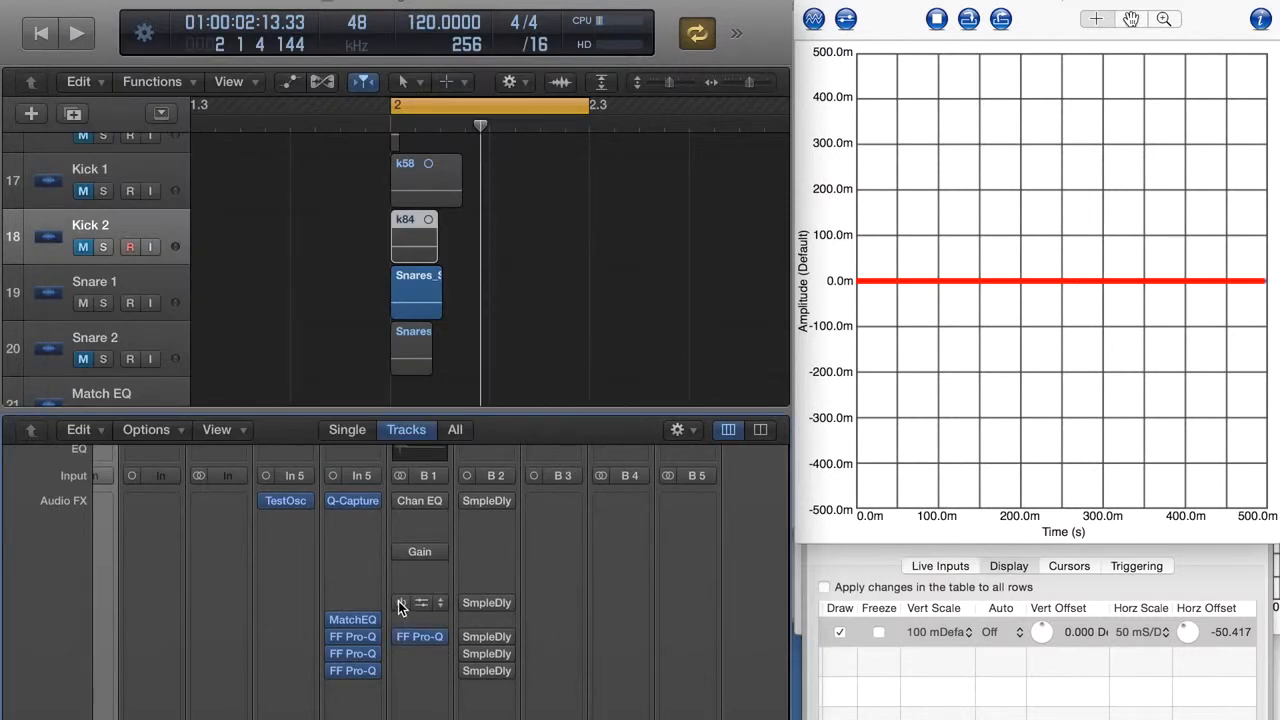
pyautogui.click(76, 33)
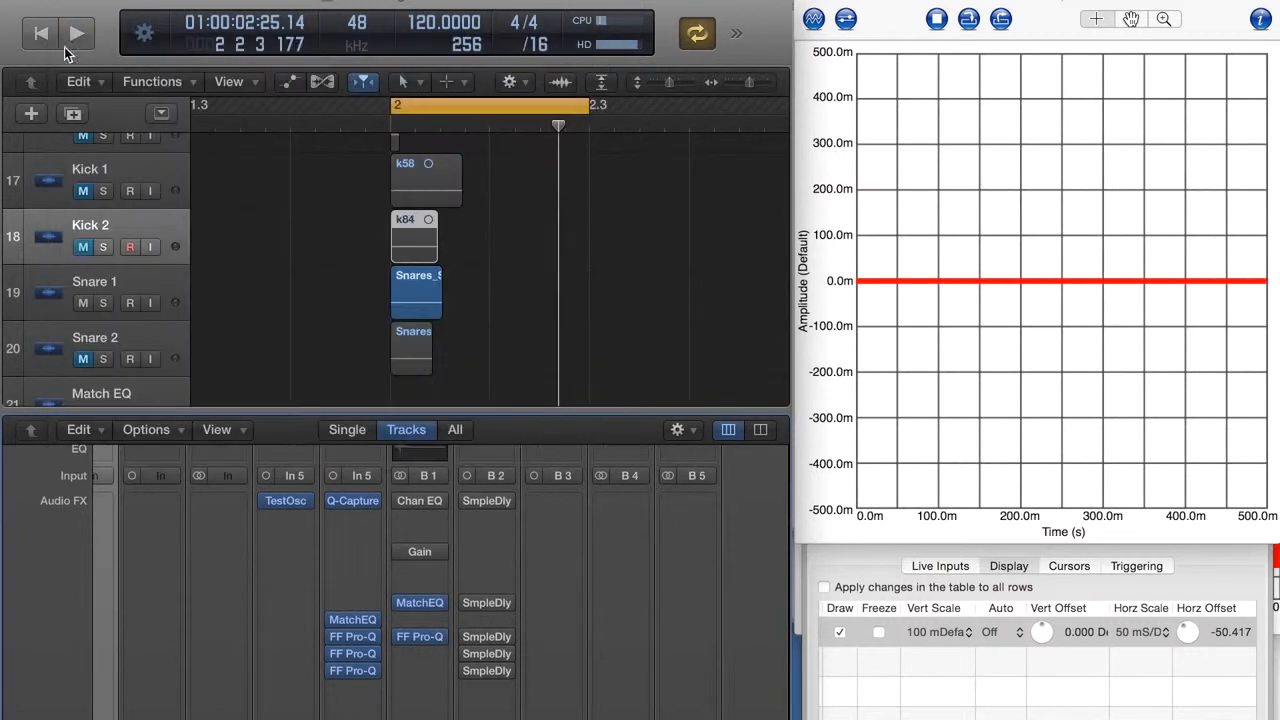
# Toggle B1's Match EQ, FF Pro-Q and Channel EQ, ending with Pro-Q bypassed
pyautogui.click(77, 33)
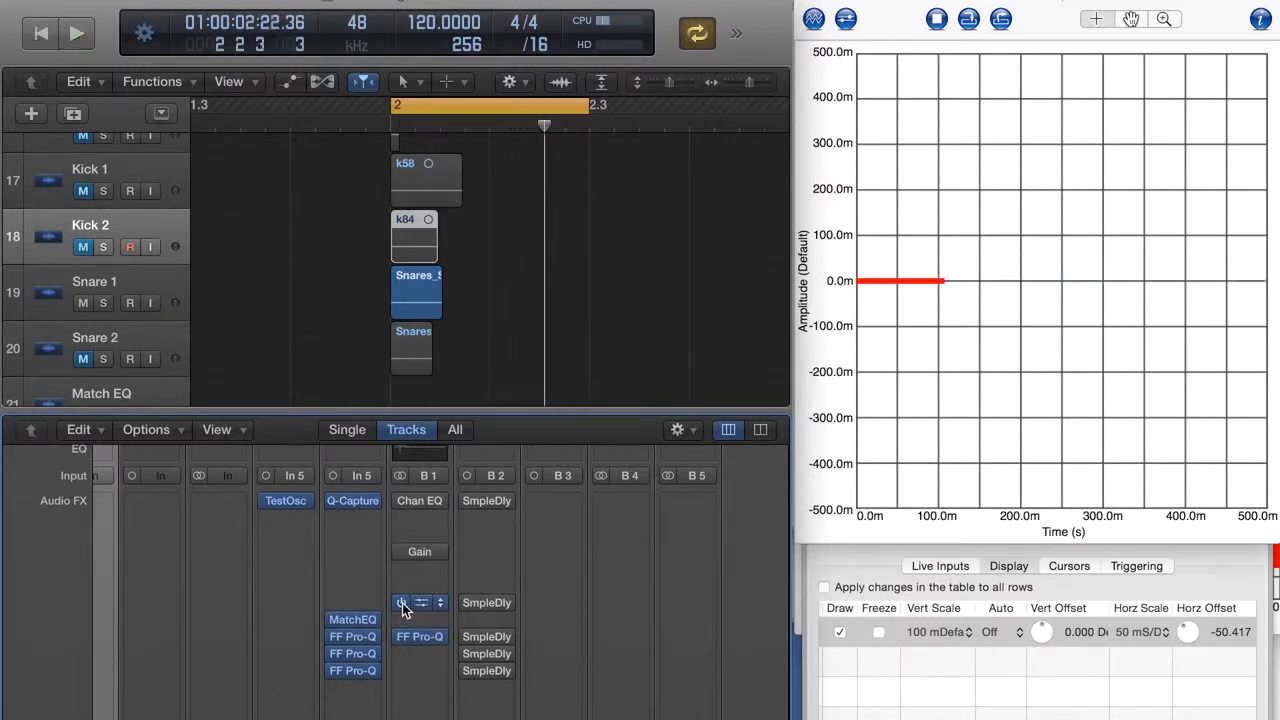
pyautogui.click(77, 33)
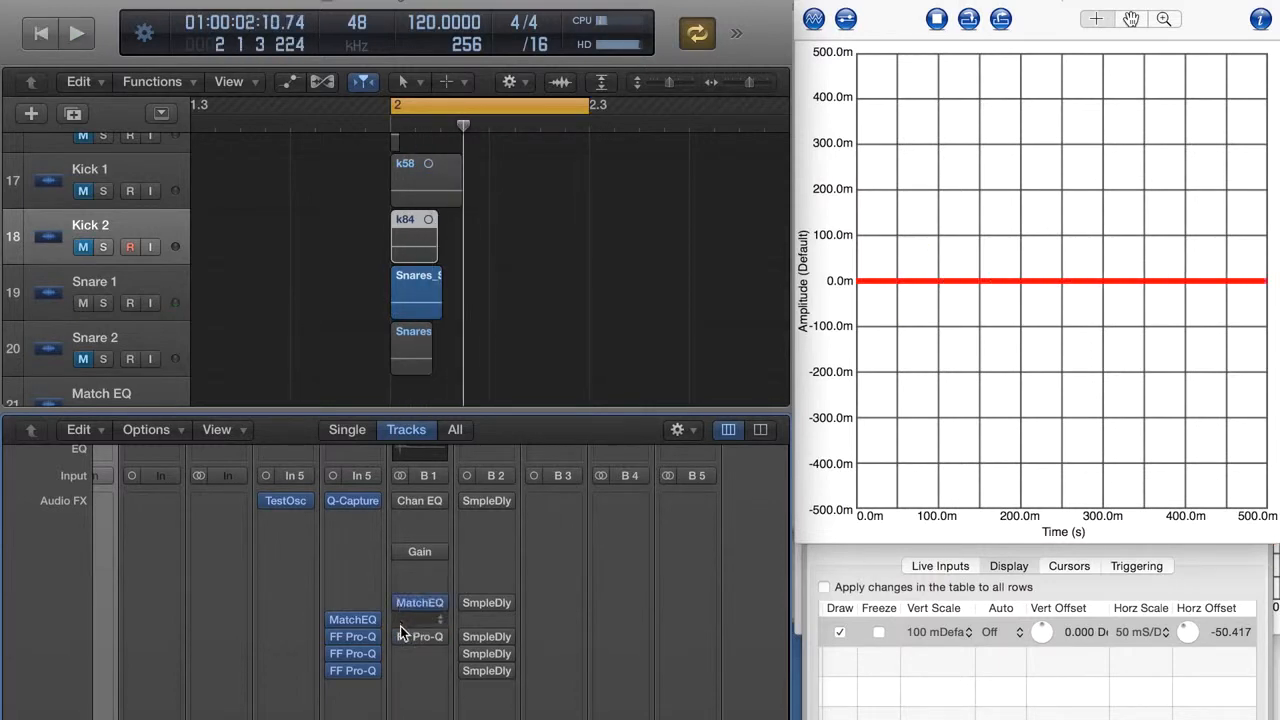
pyautogui.click(76, 33)
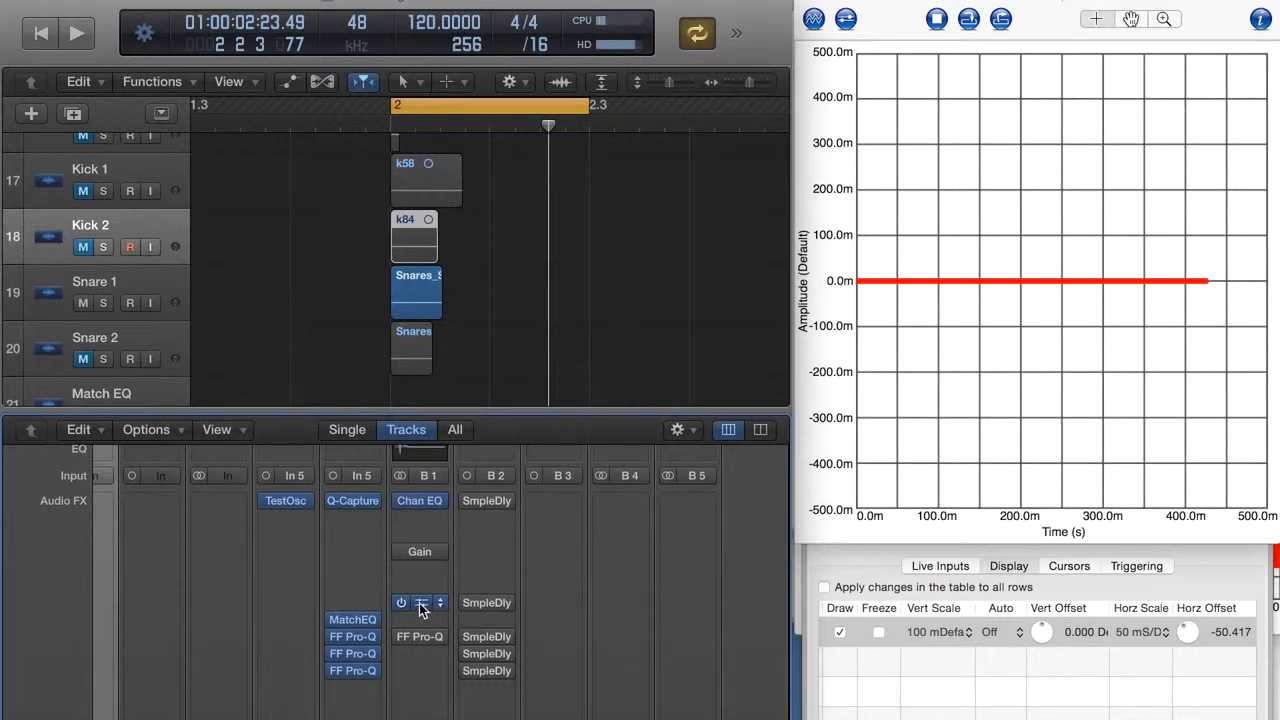
pyautogui.click(76, 33)
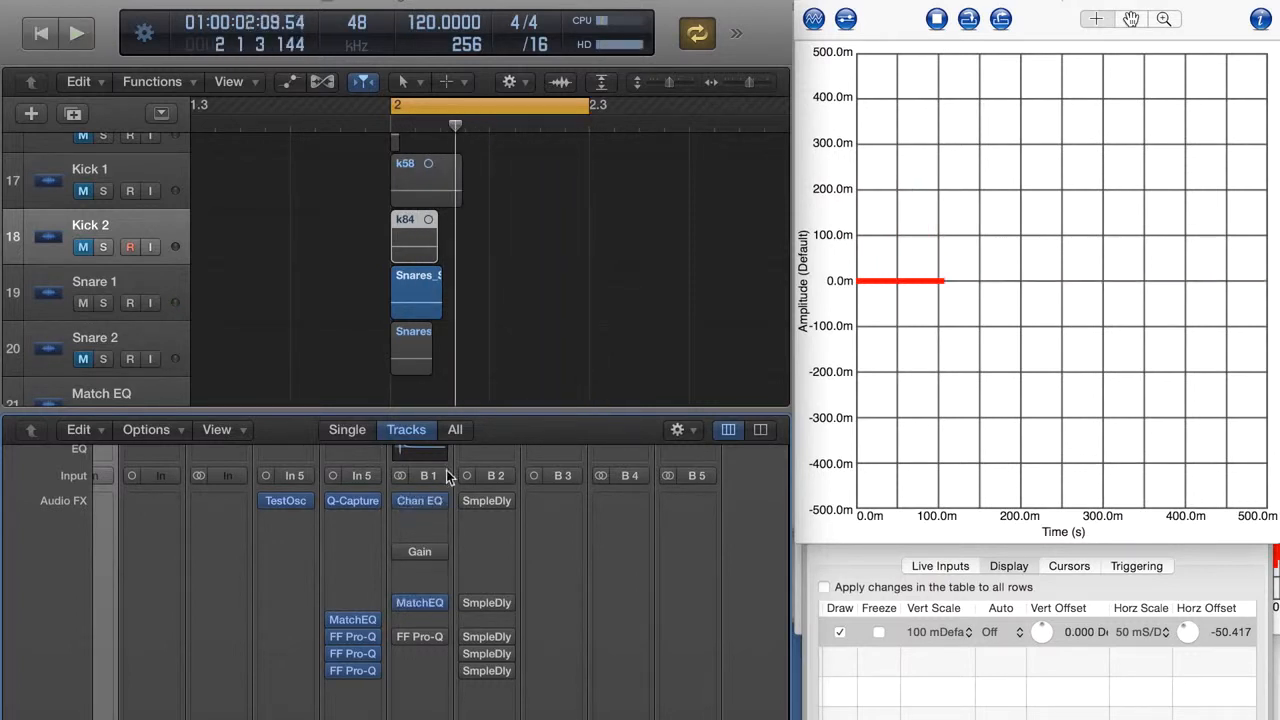
pyautogui.click(402, 500)
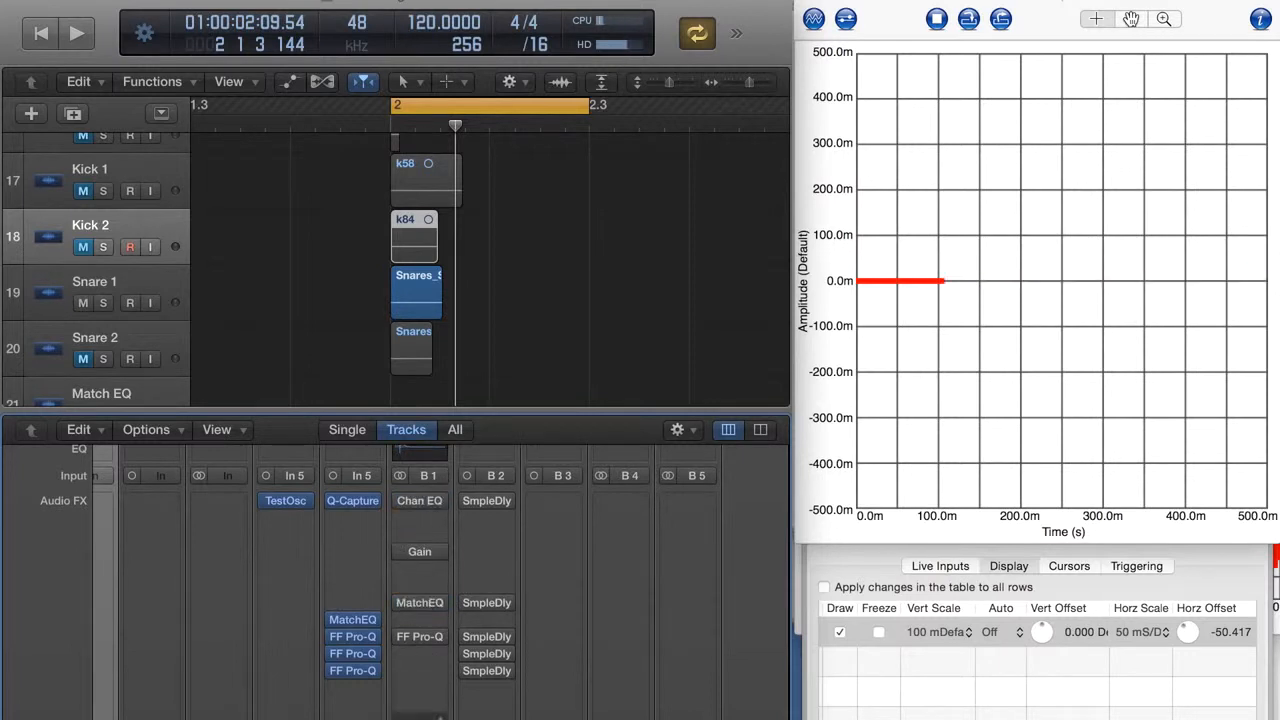
pyautogui.click(76, 33)
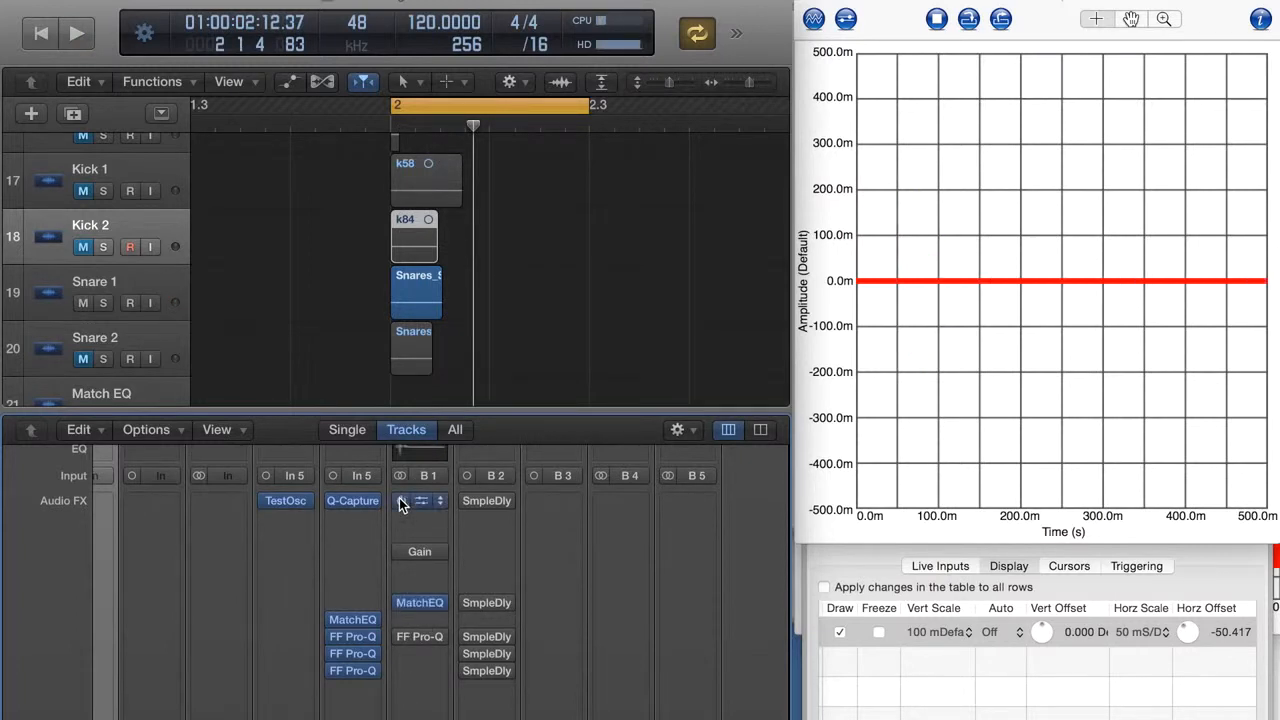
# Bypass Channel EQ on Bus 1 and play to capture a single impulse near 50 ms
pyautogui.click(76, 33)
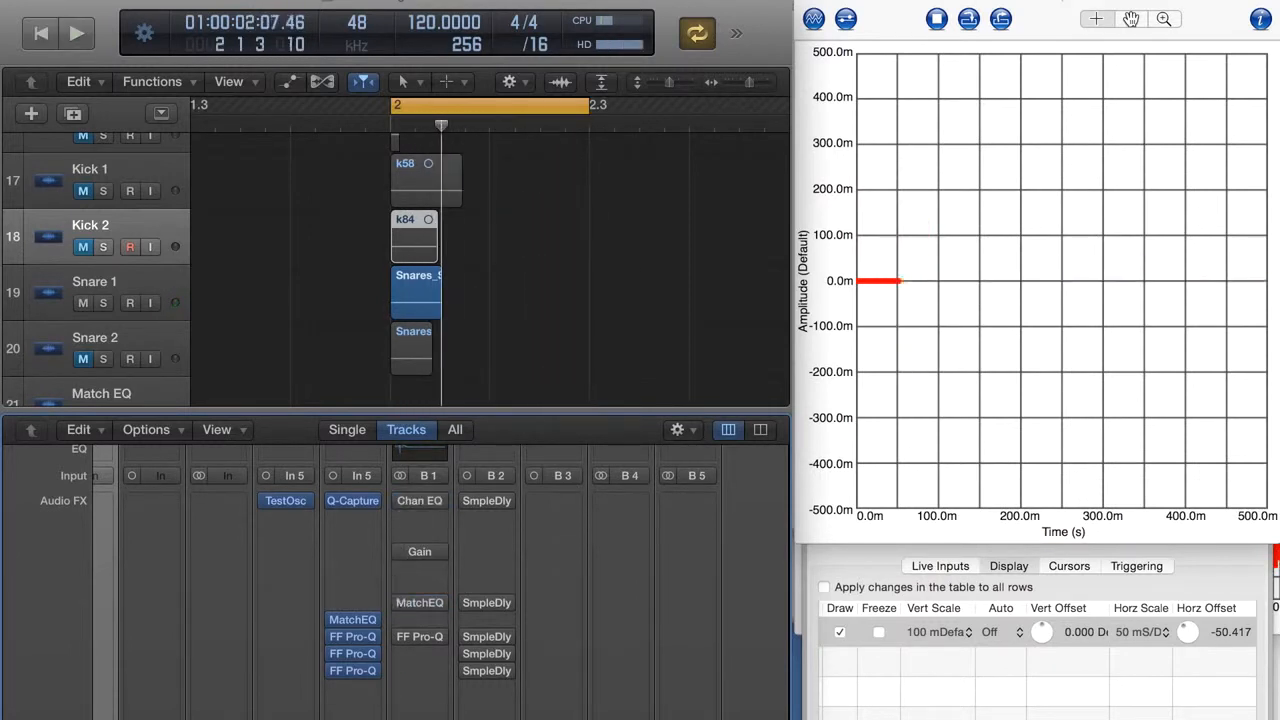
pyautogui.click(76, 33)
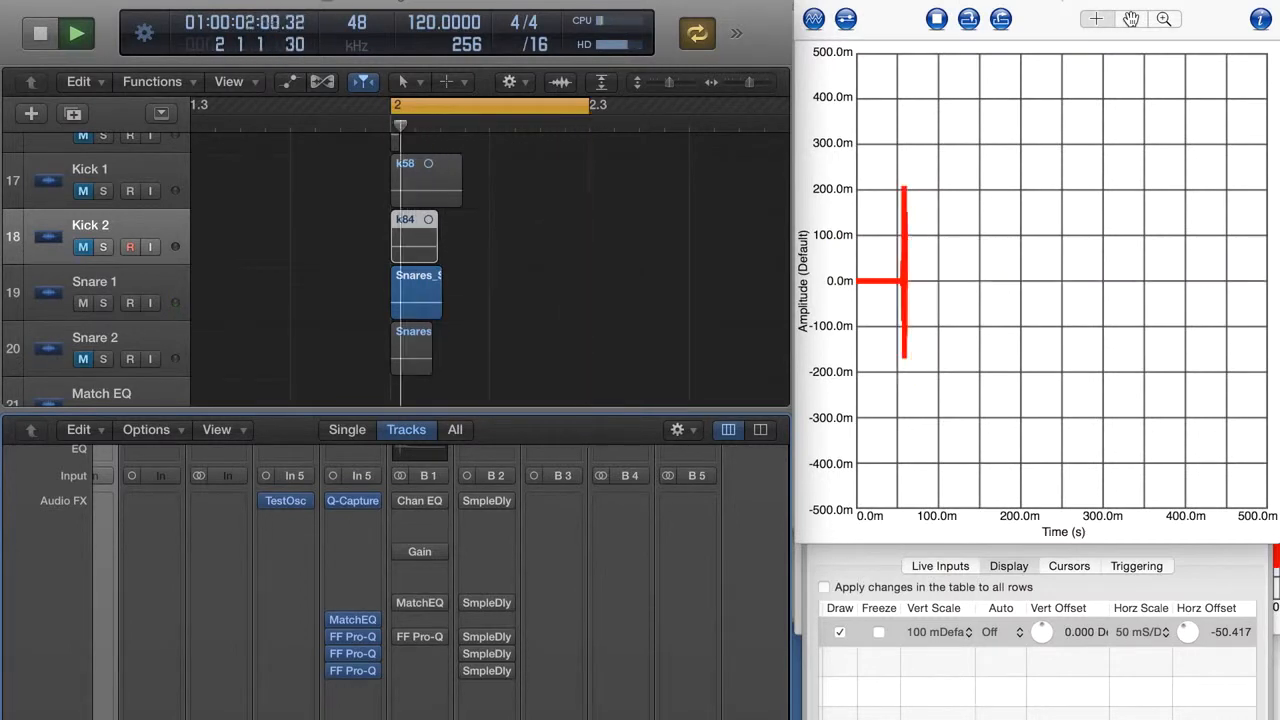
pyautogui.click(76, 33)
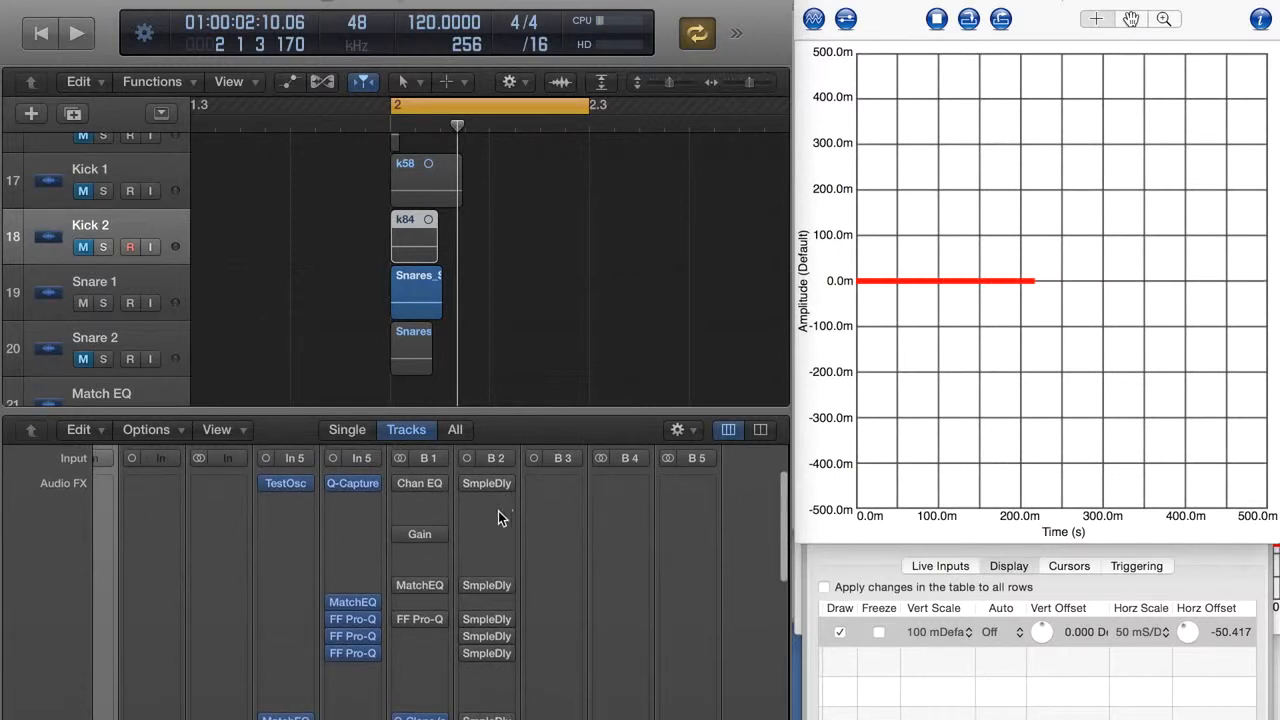
pyautogui.moveTo(485, 534)
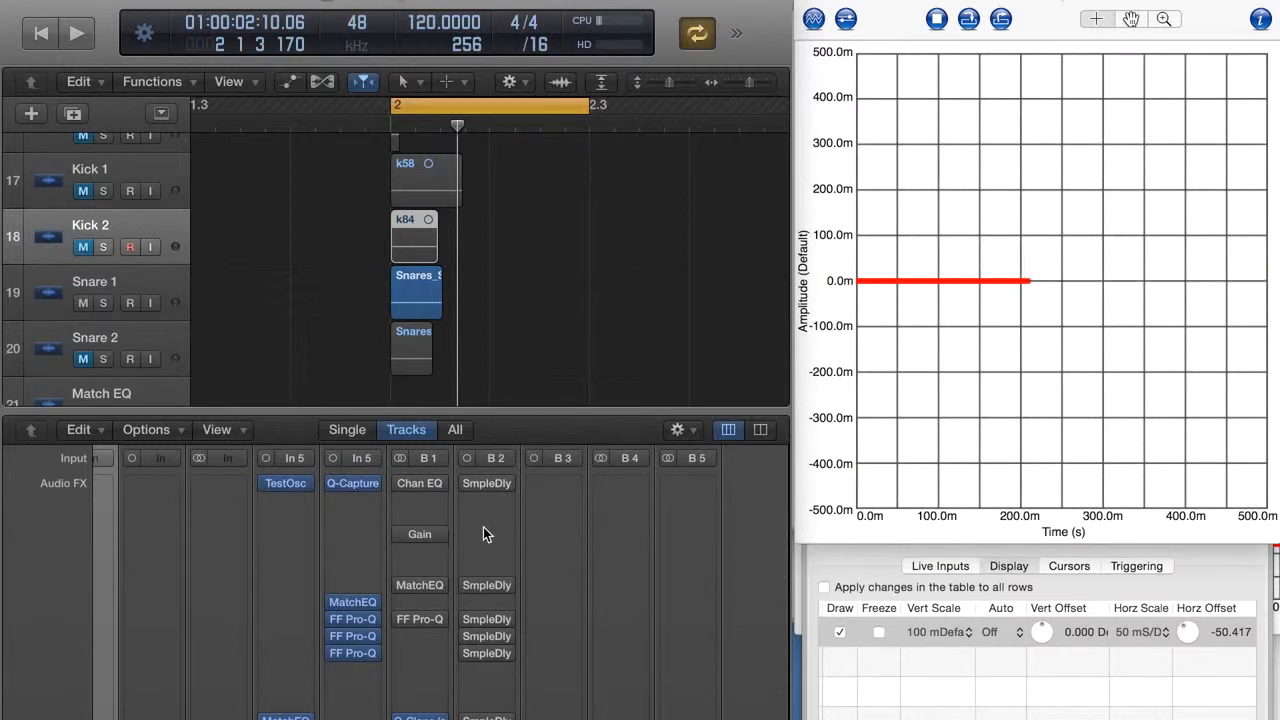